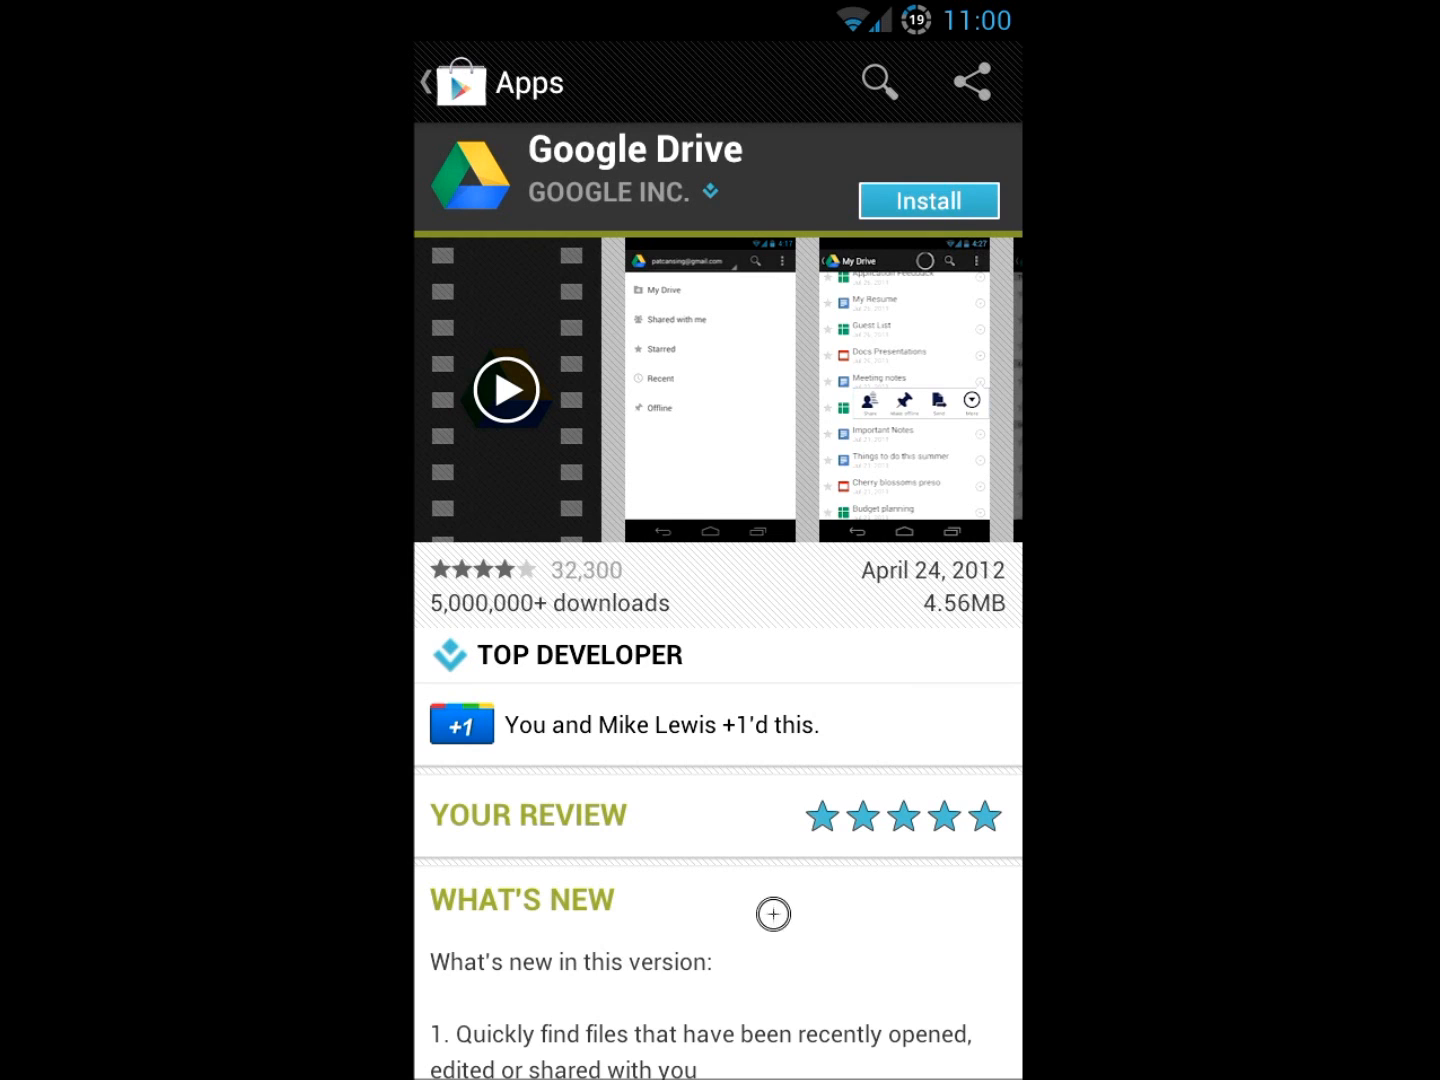
Look over the Google Drive Play Store listing and start its install, bringing up the required permissions
{"action": "scroll", "scroll_direction": "down", "scroll_amount": 3}
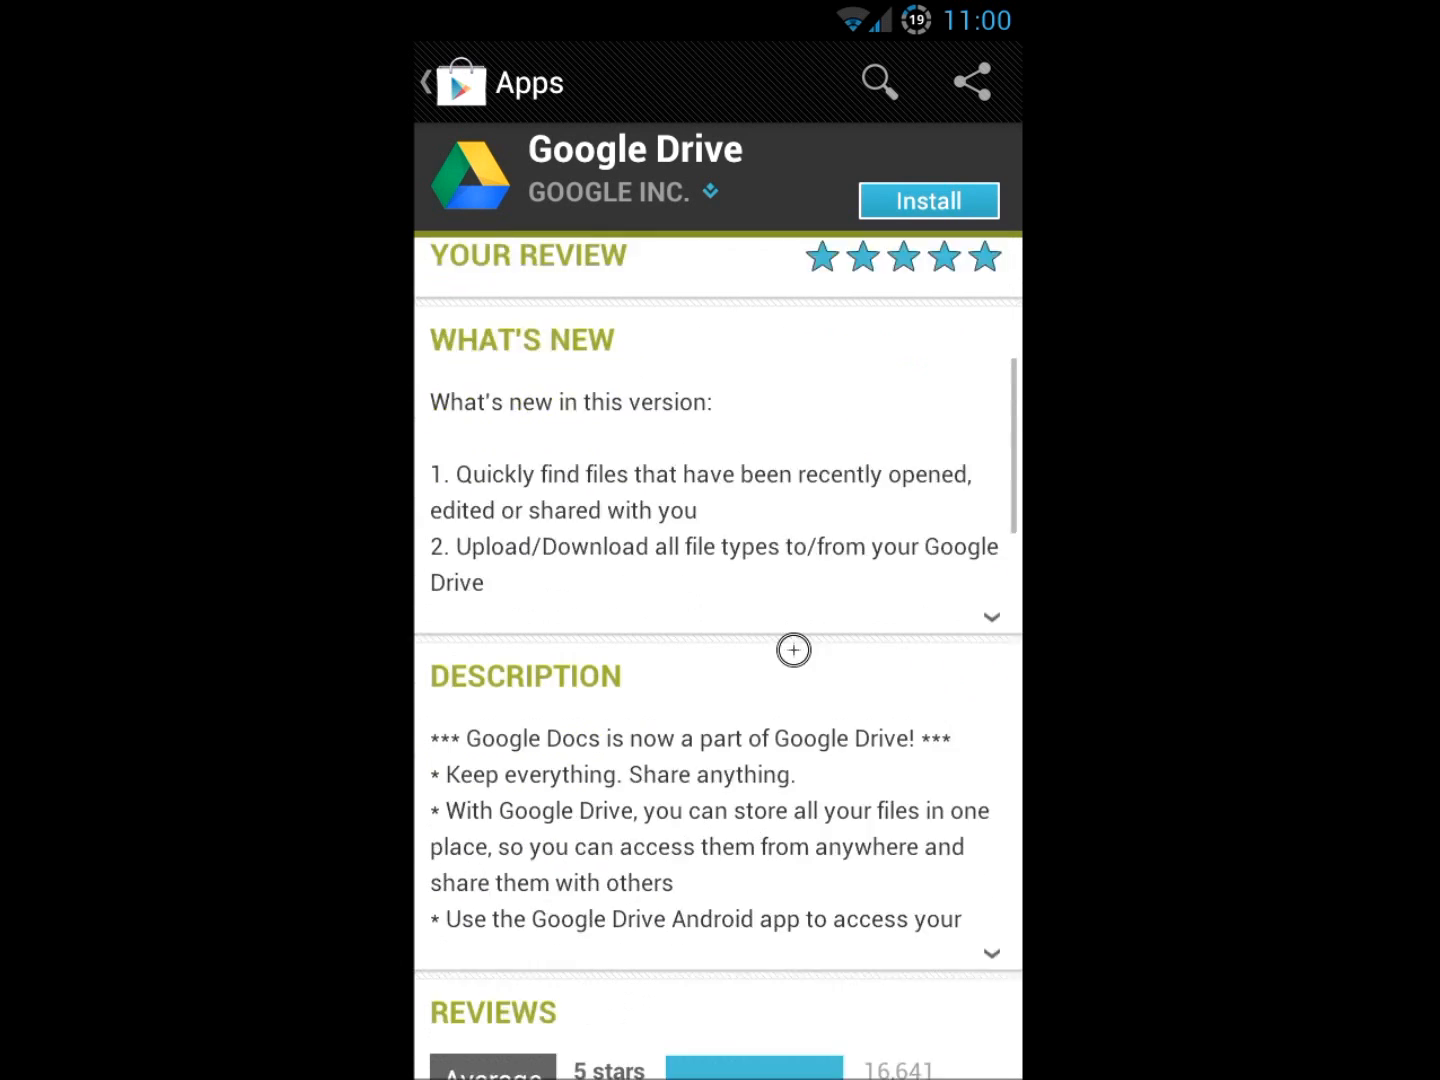
{"action": "scroll", "scroll_direction": "down", "scroll_amount": 3}
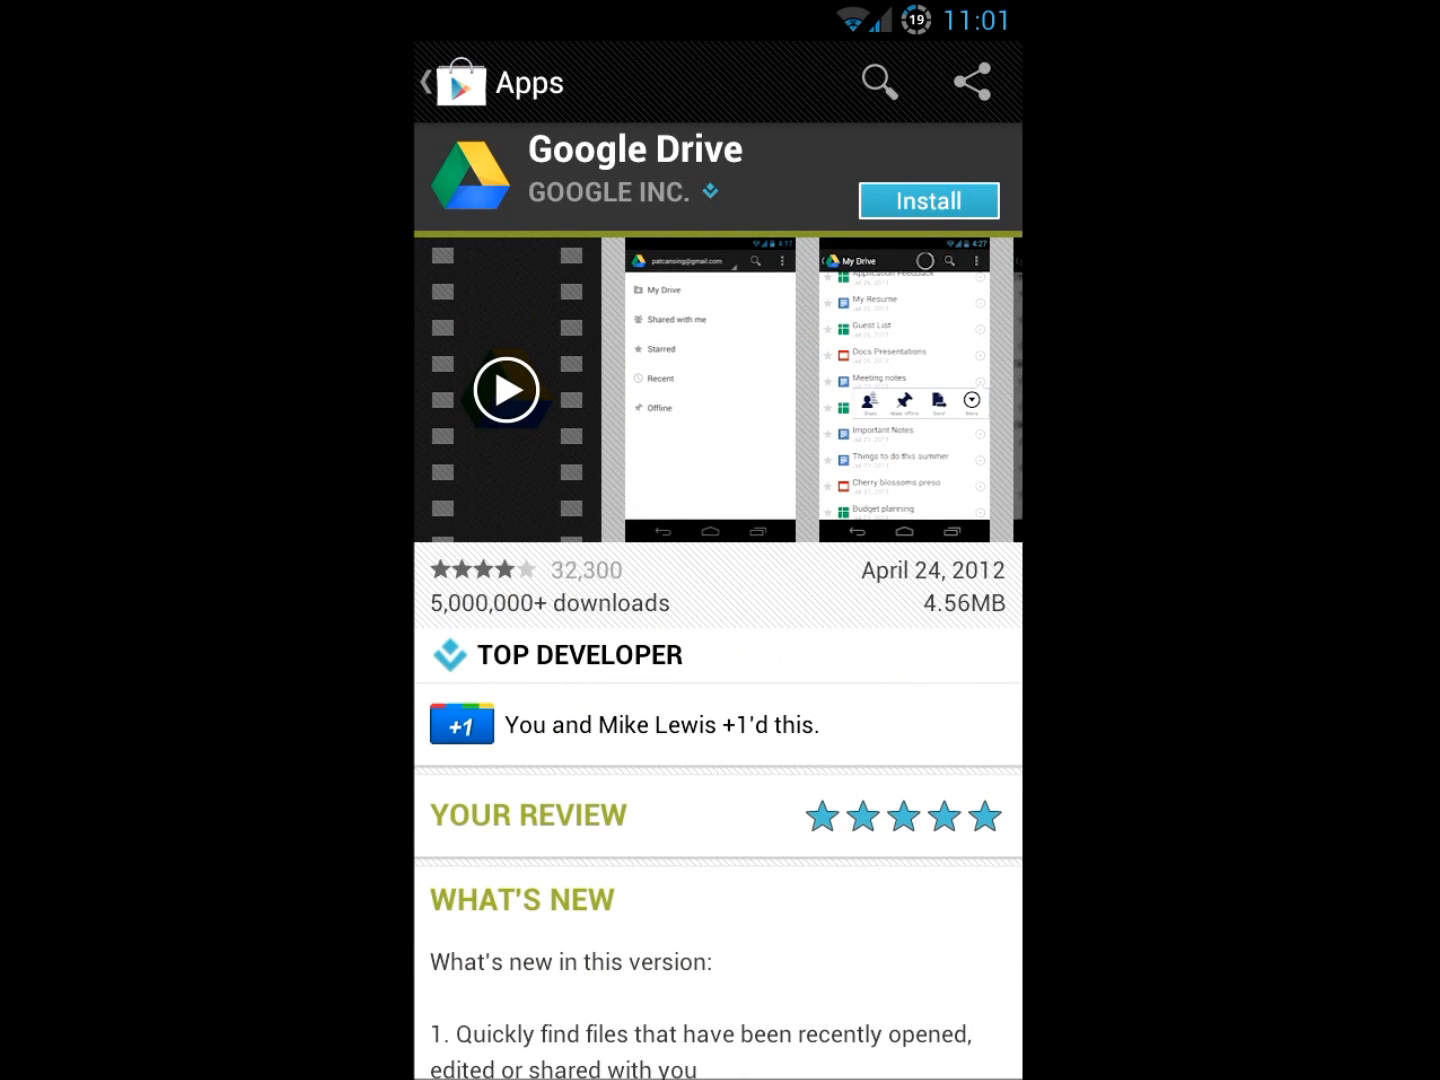
{"action": "left_click", "coordinate": [928, 200]}
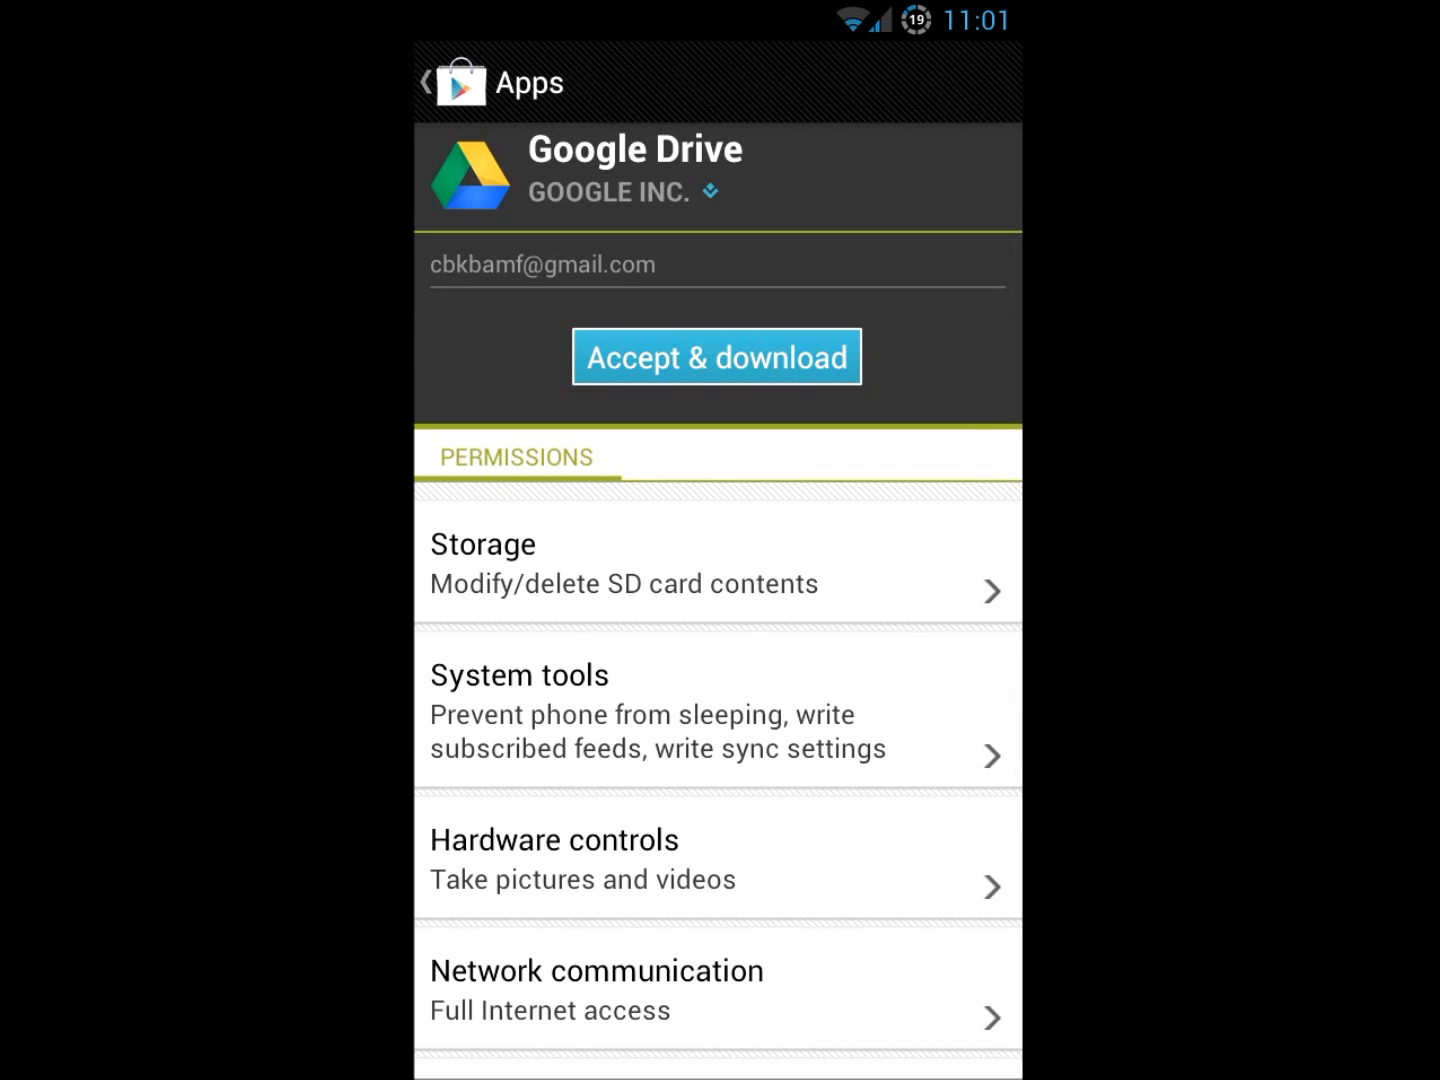
Accept the permissions so Google Drive downloads and installs, then review the installed app's page
{"action": "left_click", "coordinate": [716, 356]}
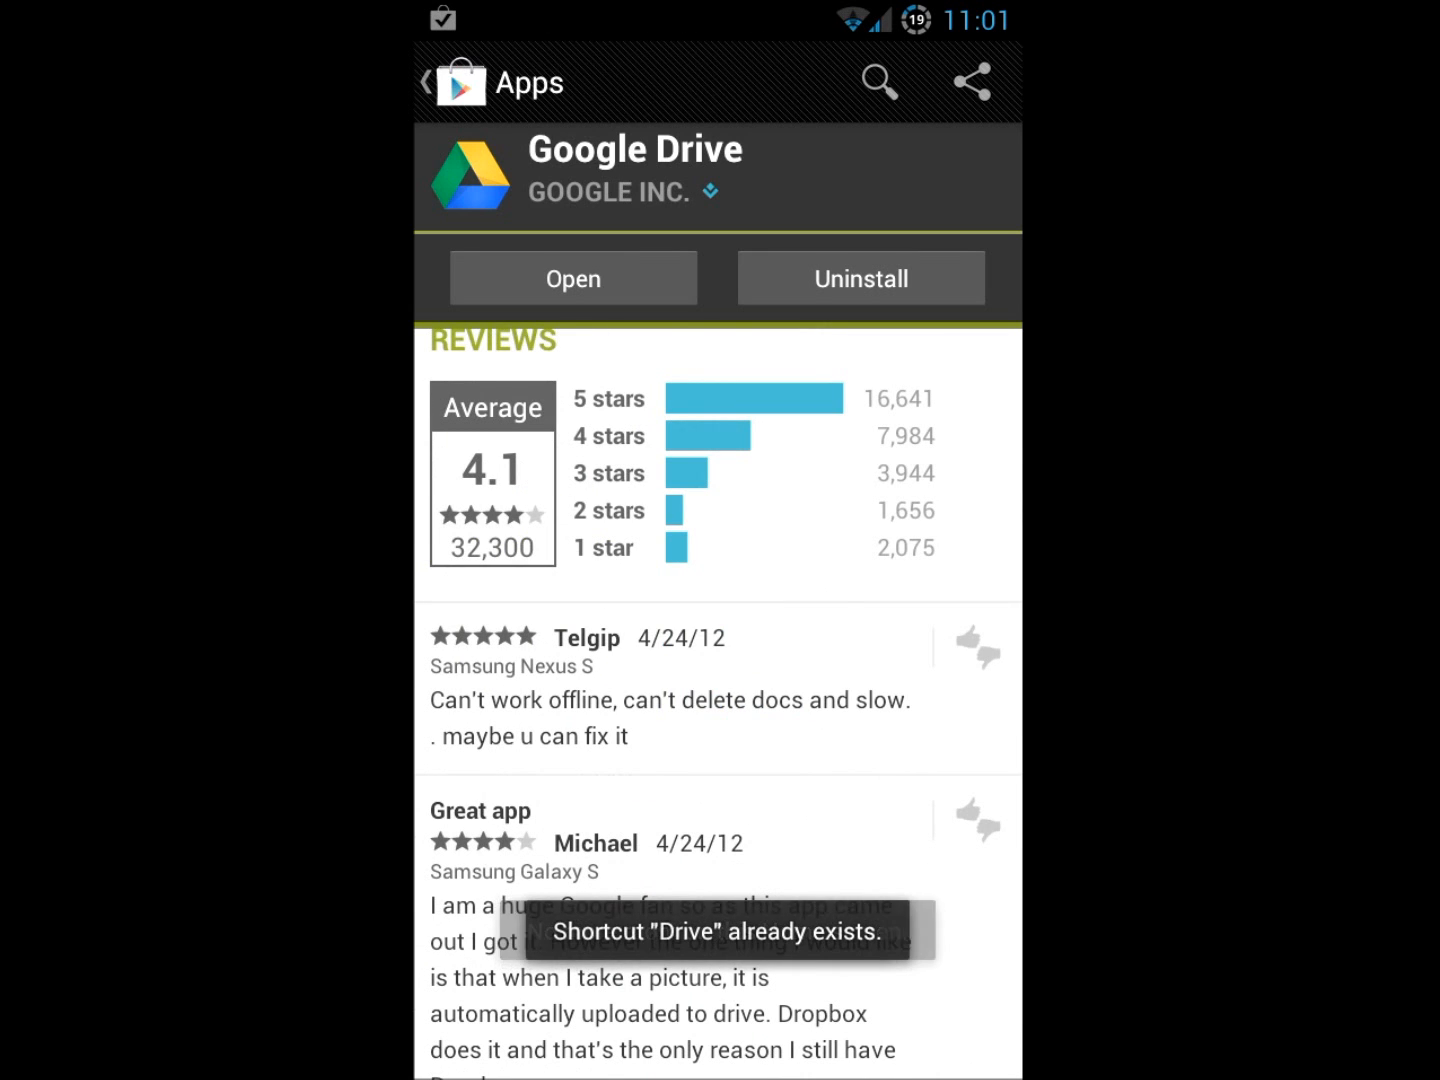
{"action": "scroll", "scroll_direction": "down", "scroll_amount": 3}
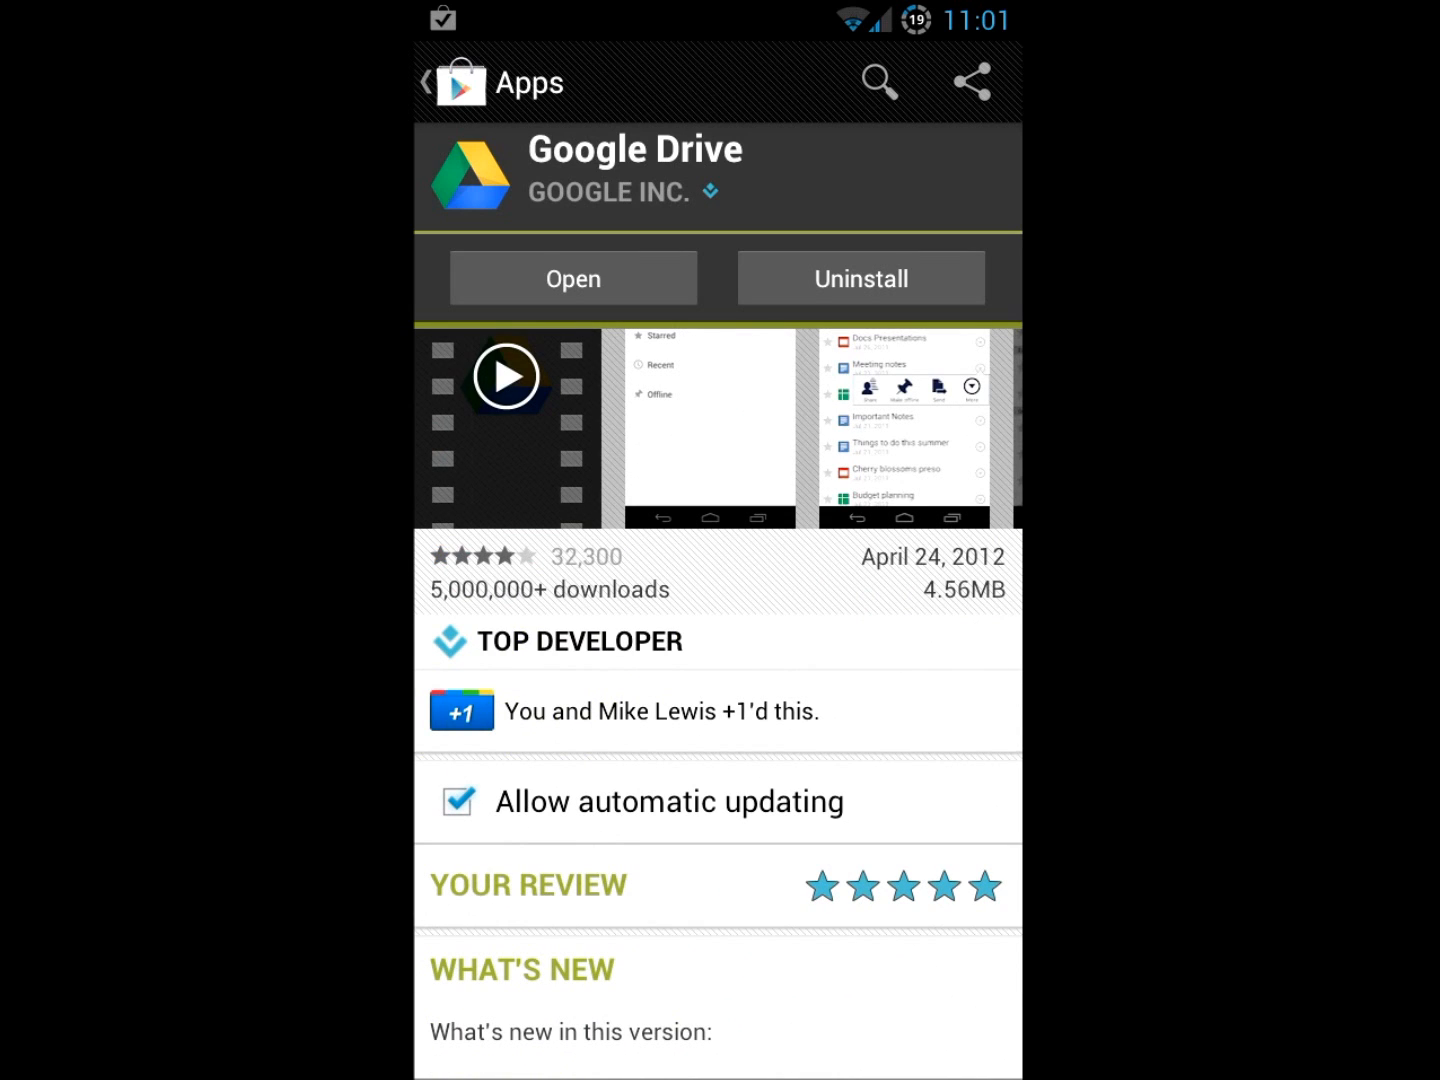
{"action": "scroll", "scroll_direction": "down", "scroll_amount": 3}
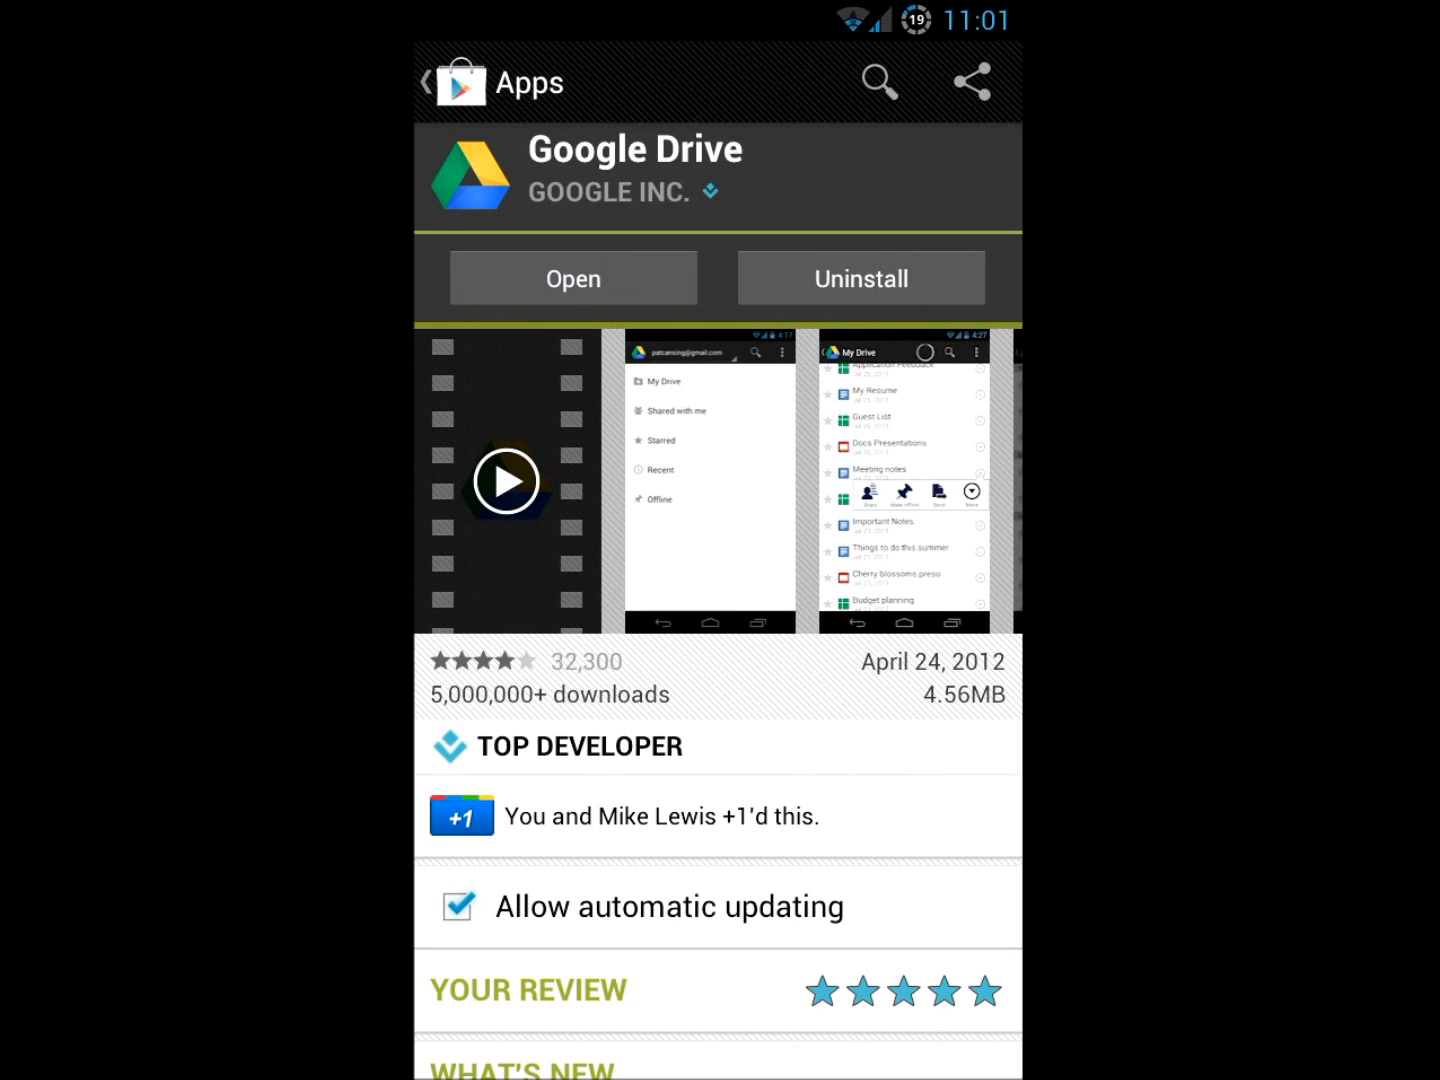
Launch Google Drive, accept its Terms of Service and dismiss the Meet your Drive welcome
{"action": "left_click", "coordinate": [572, 278]}
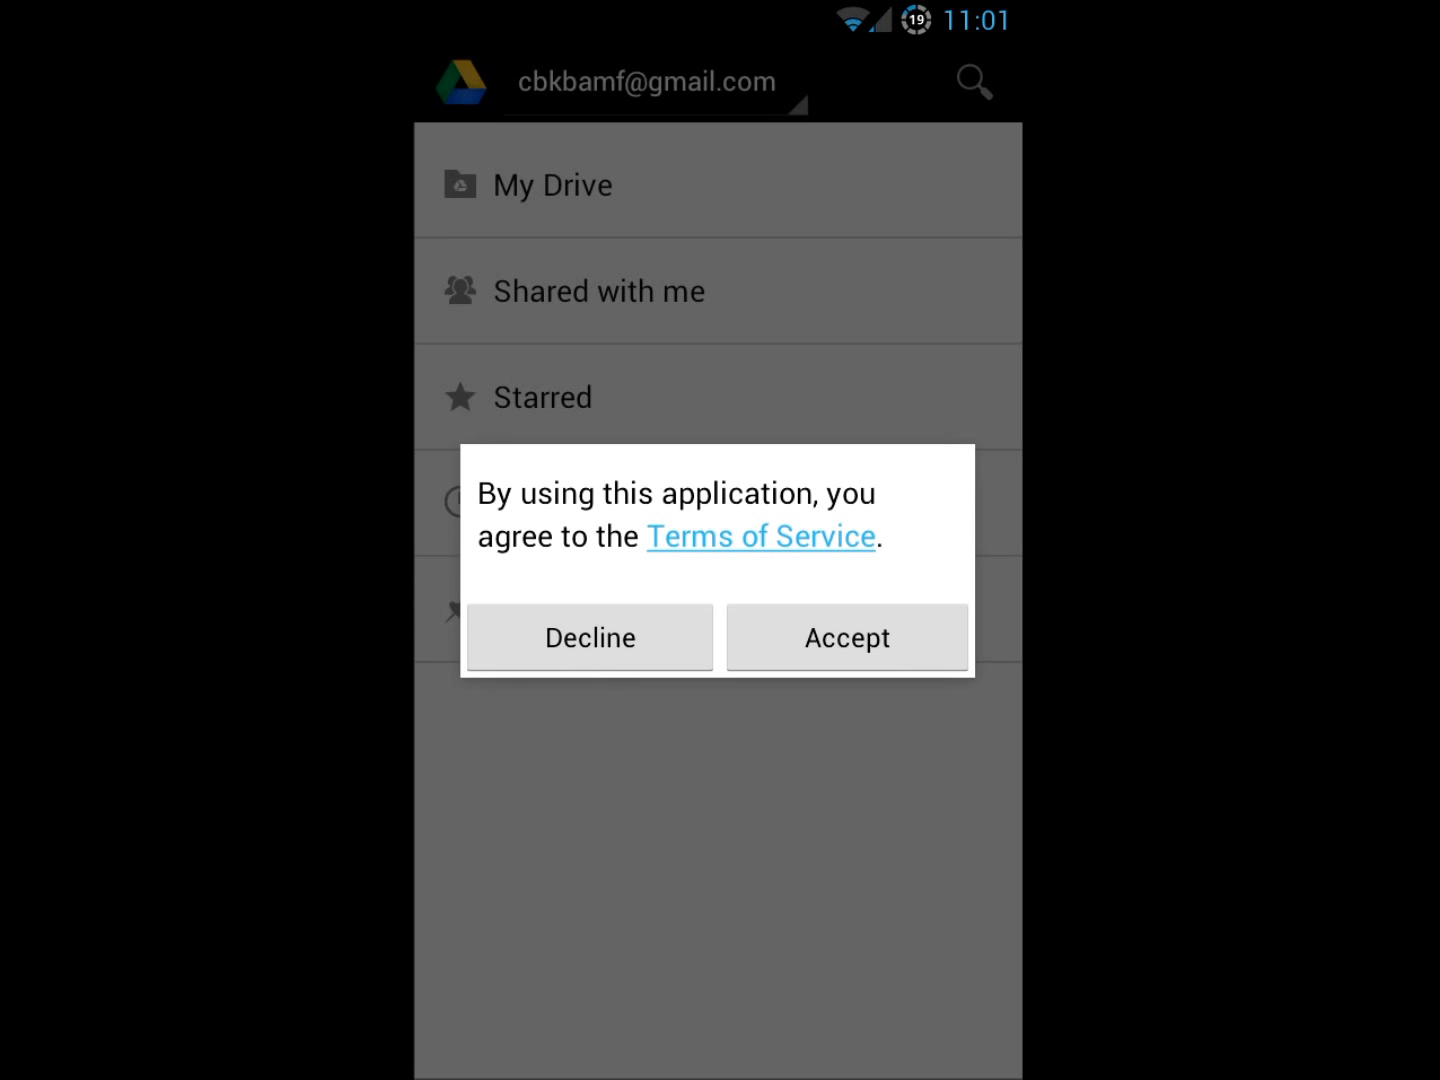
{"action": "left_click", "coordinate": [836, 632]}
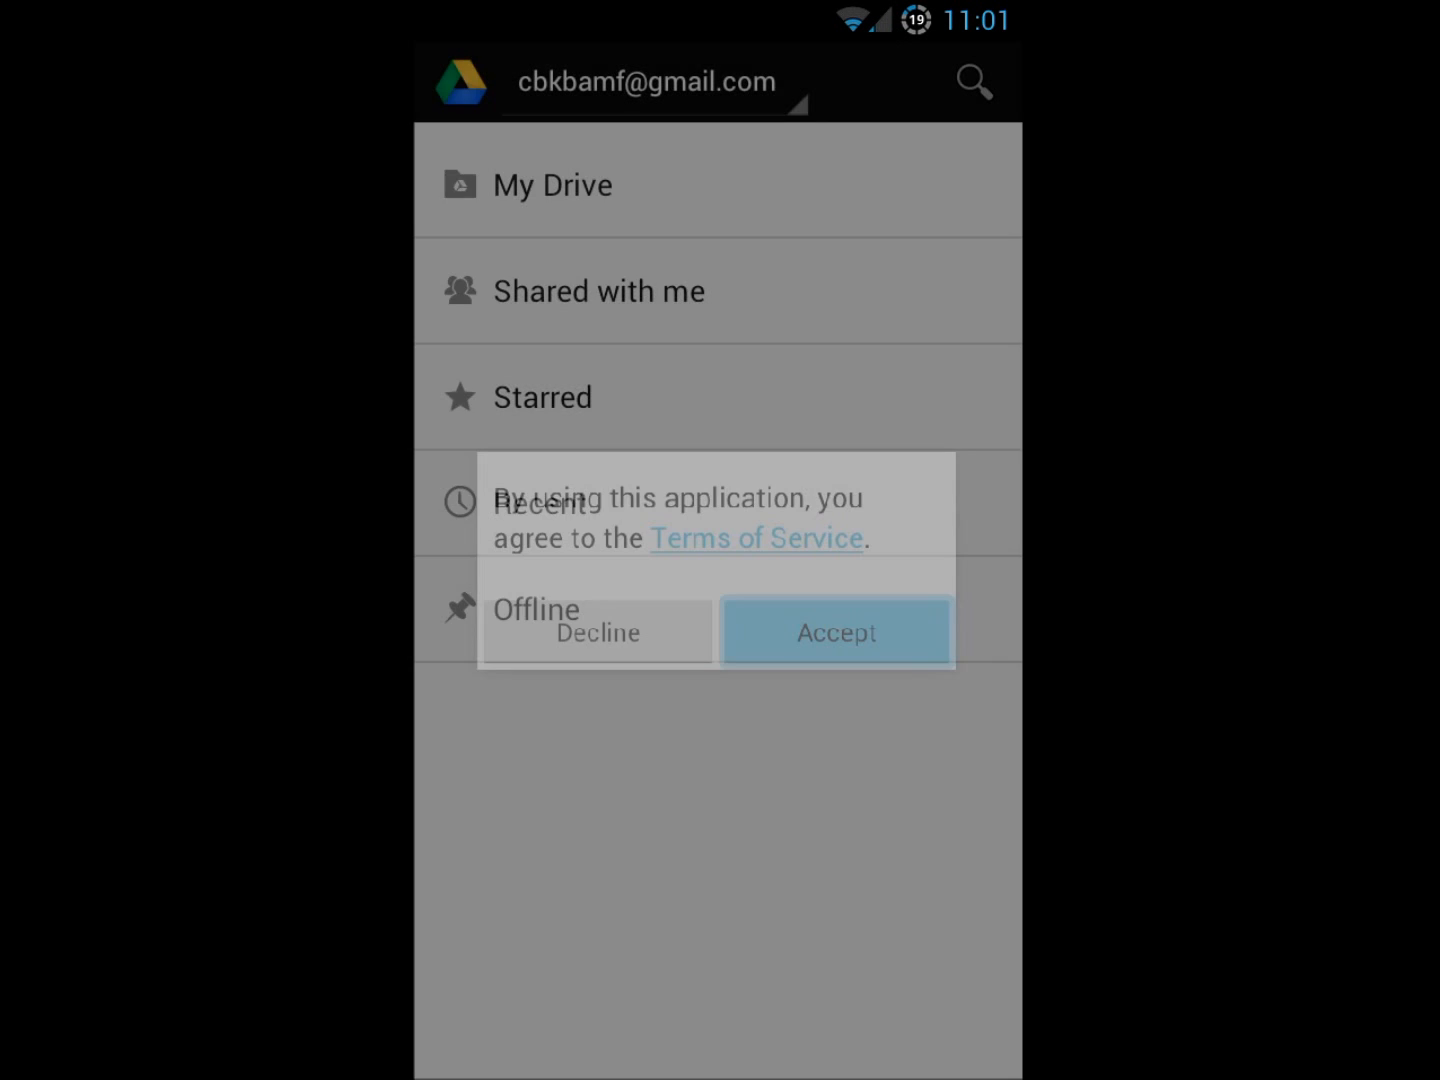
{"action": "left_click", "coordinate": [836, 632]}
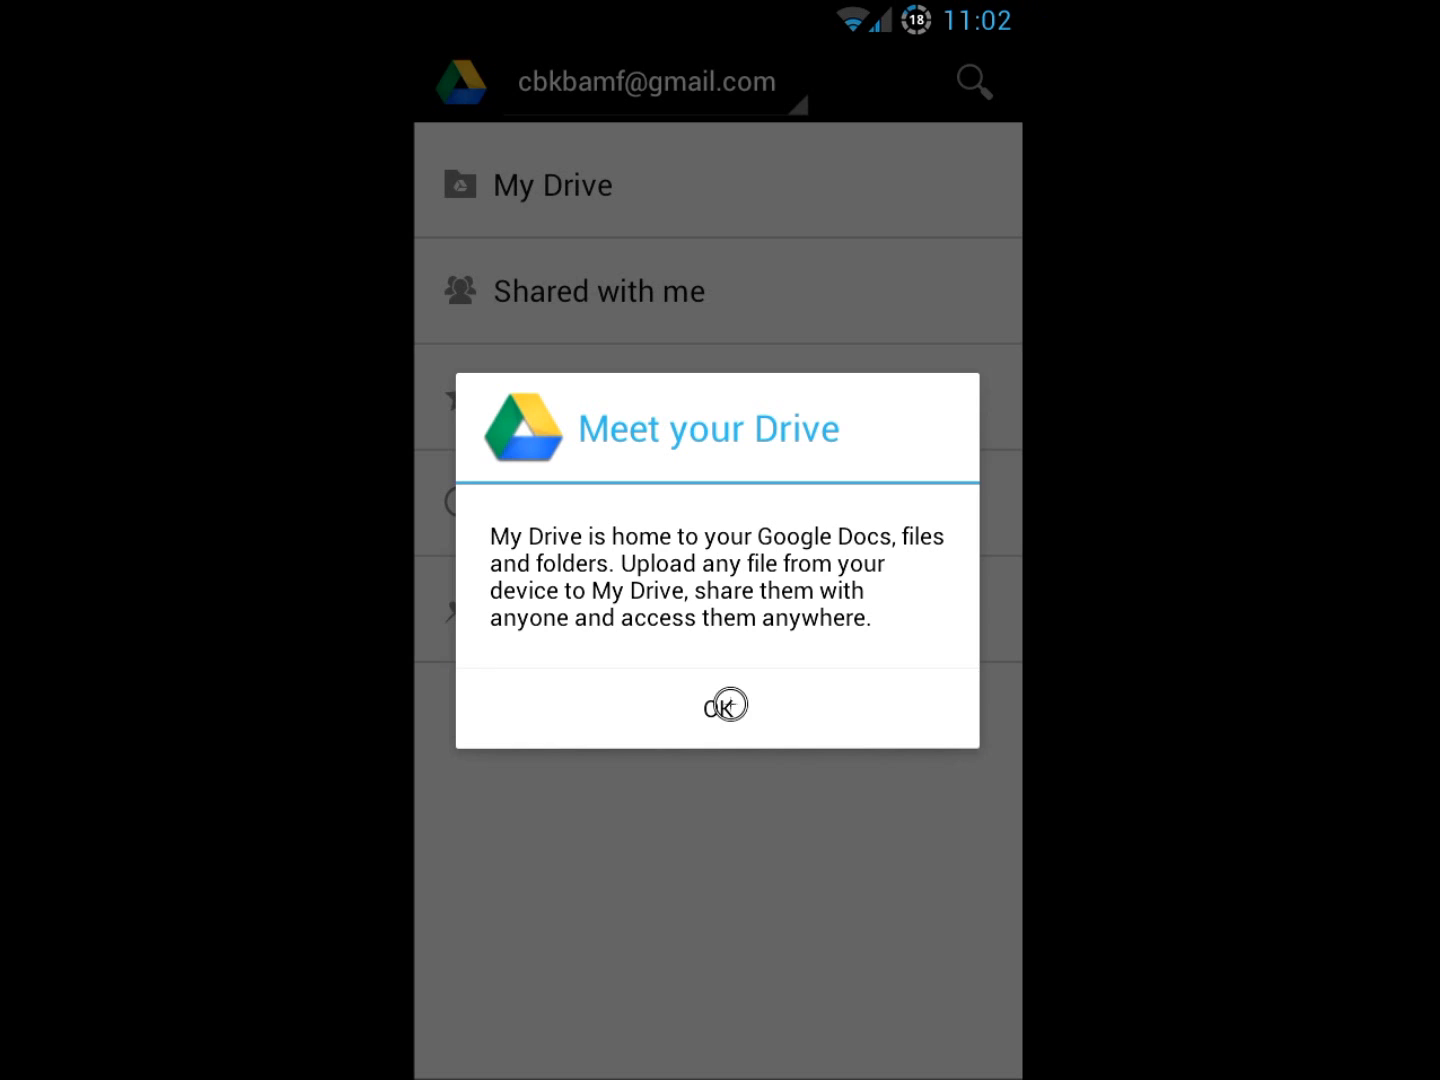
{"action": "left_click", "coordinate": [720, 704]}
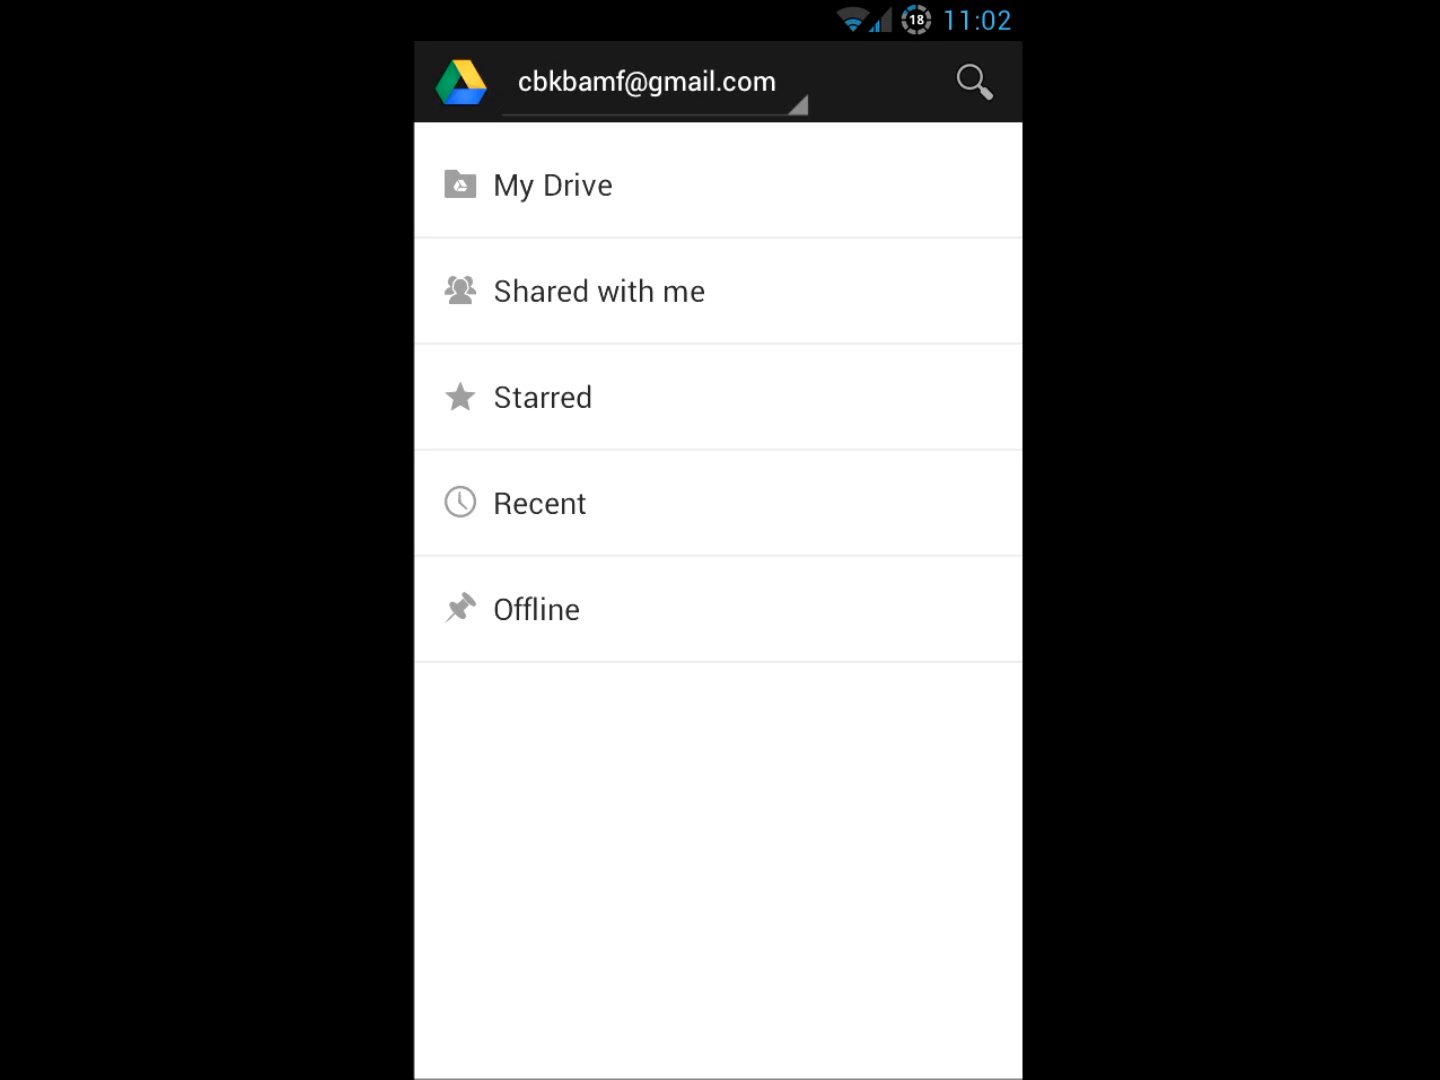
Browse the My Drive list and open the RootzLive folder to show its documents
{"action": "left_click", "coordinate": [552, 184]}
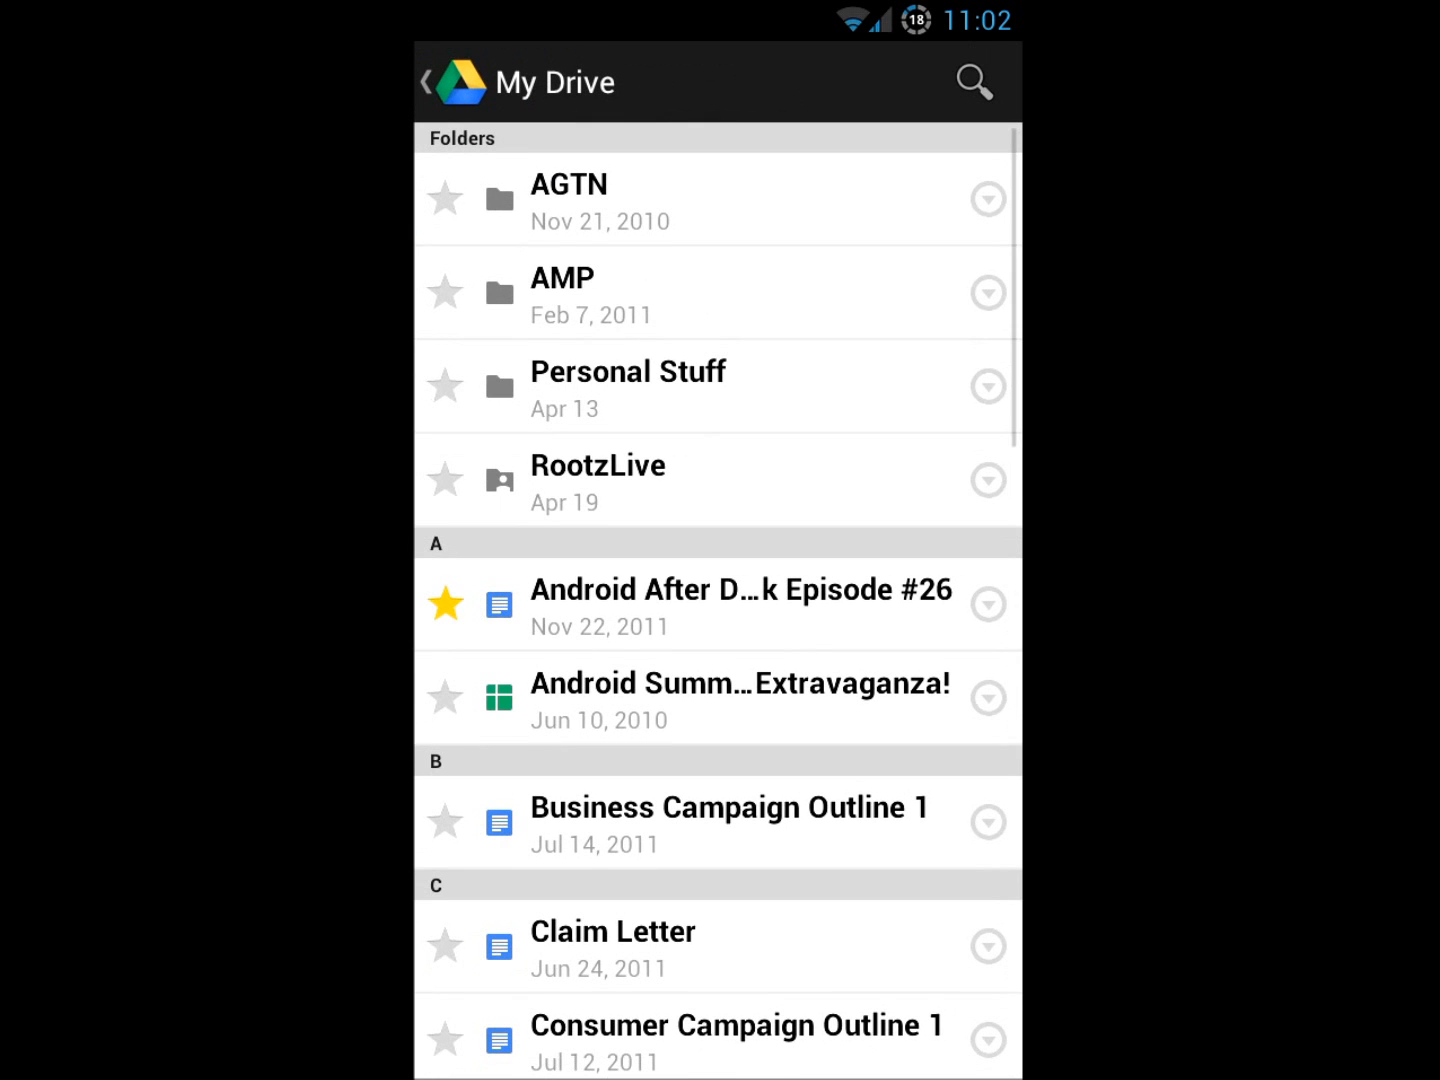
{"action": "scroll", "scroll_direction": "down", "scroll_amount": 3}
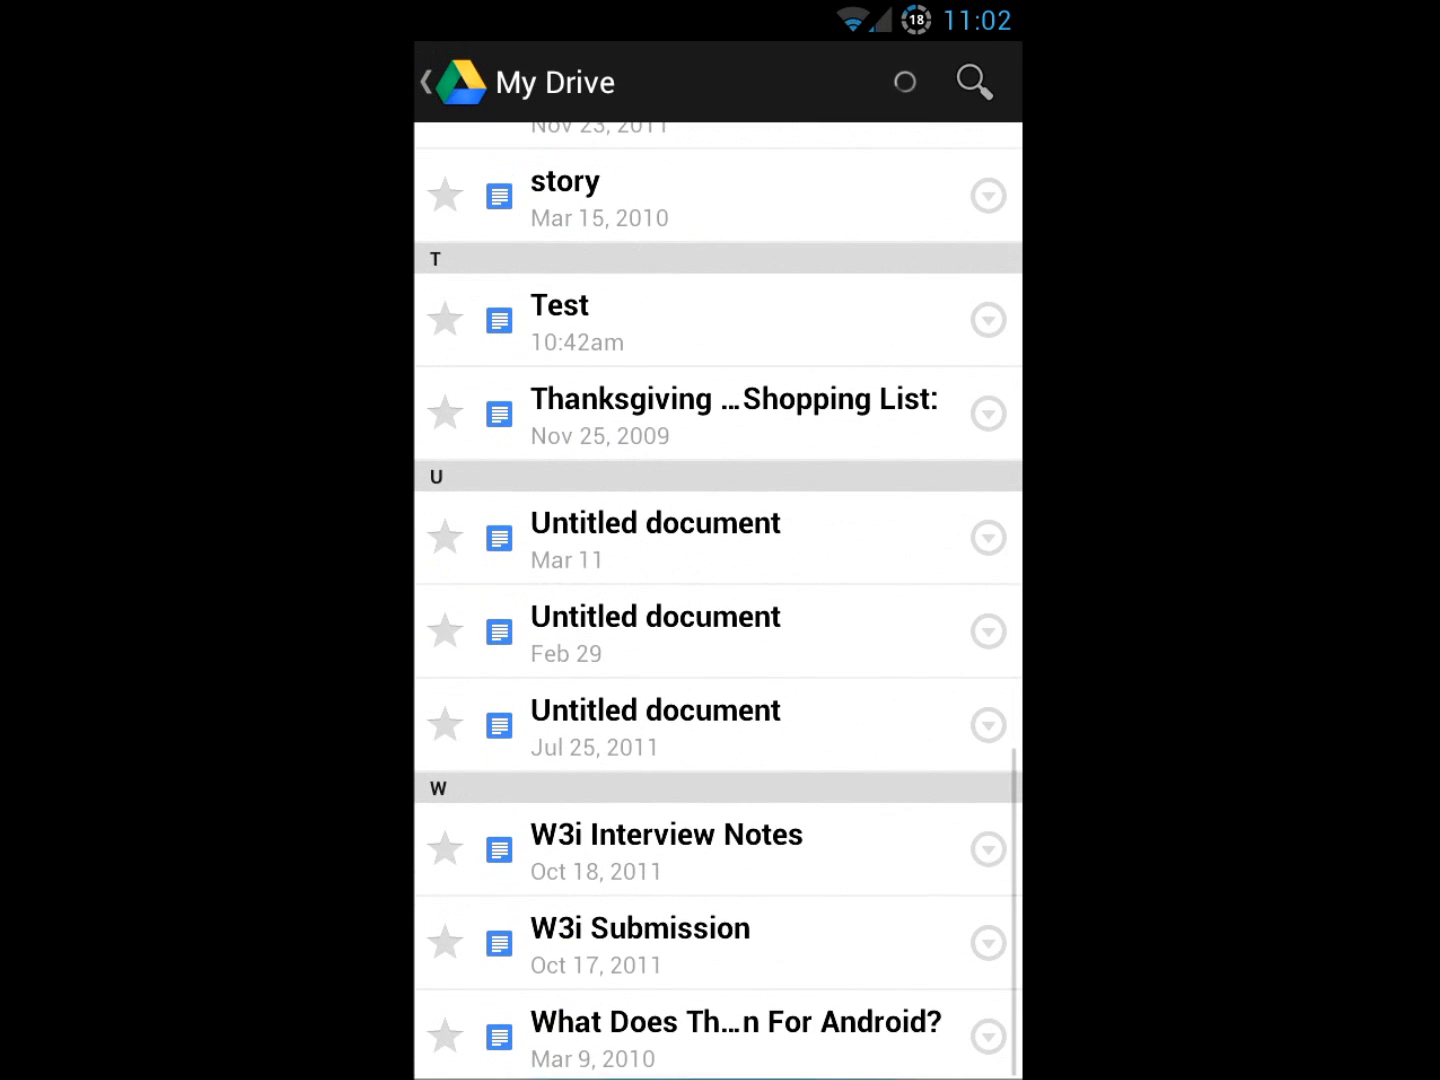
{"action": "scroll", "scroll_direction": "up", "scroll_amount": 3}
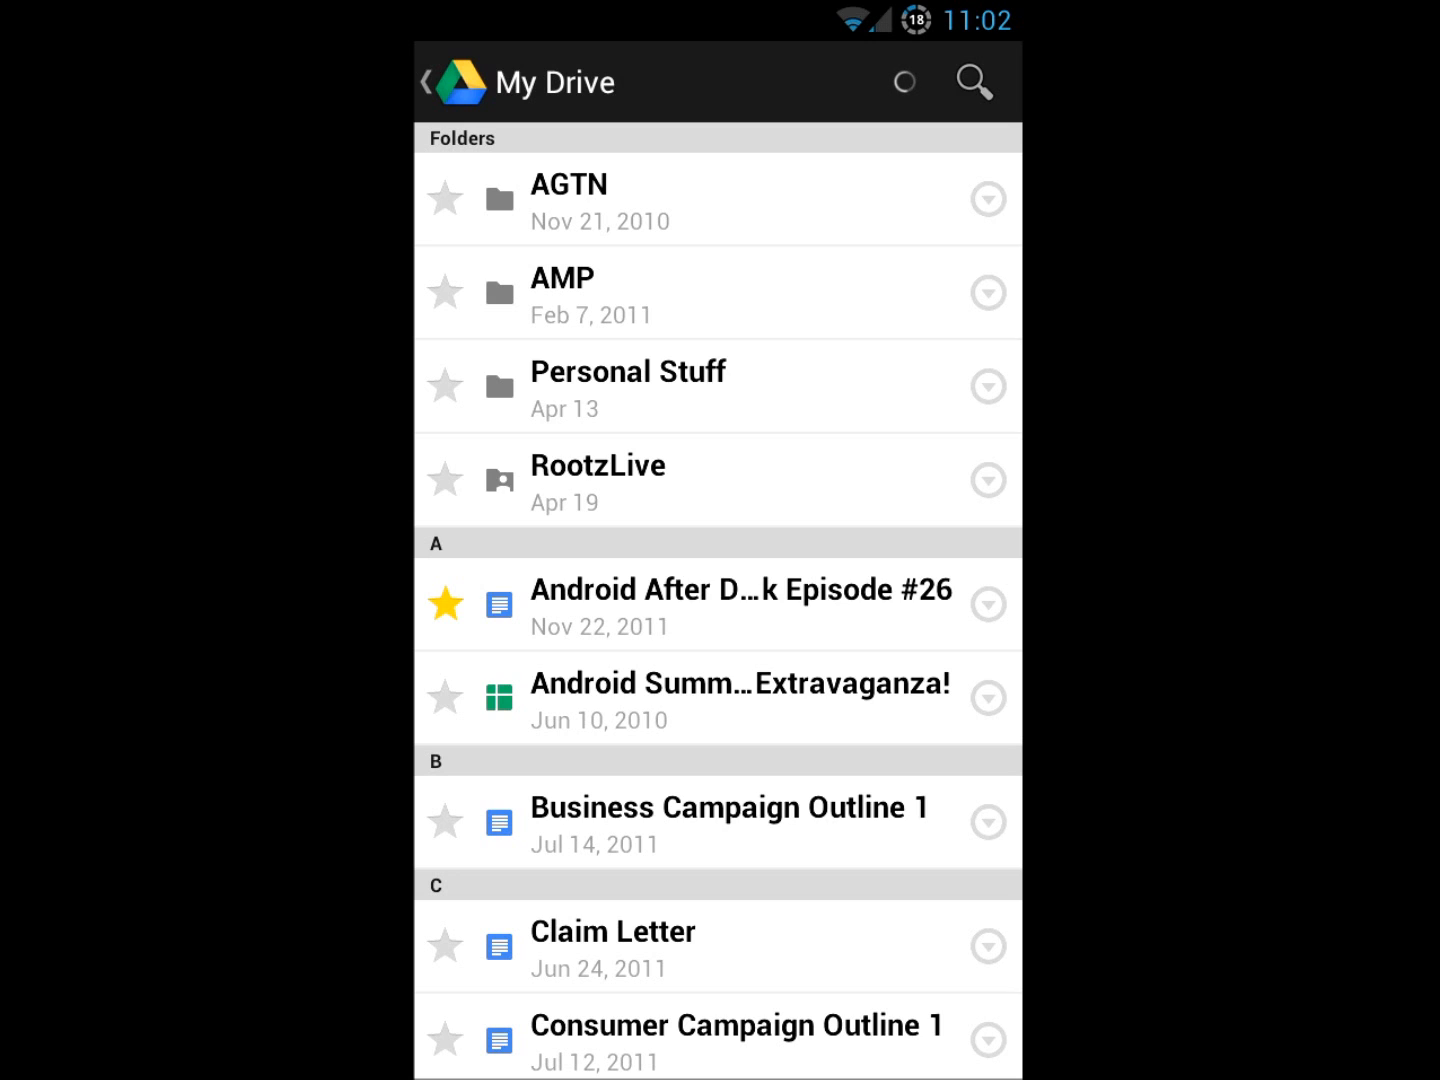
{"action": "left_click", "coordinate": [988, 480]}
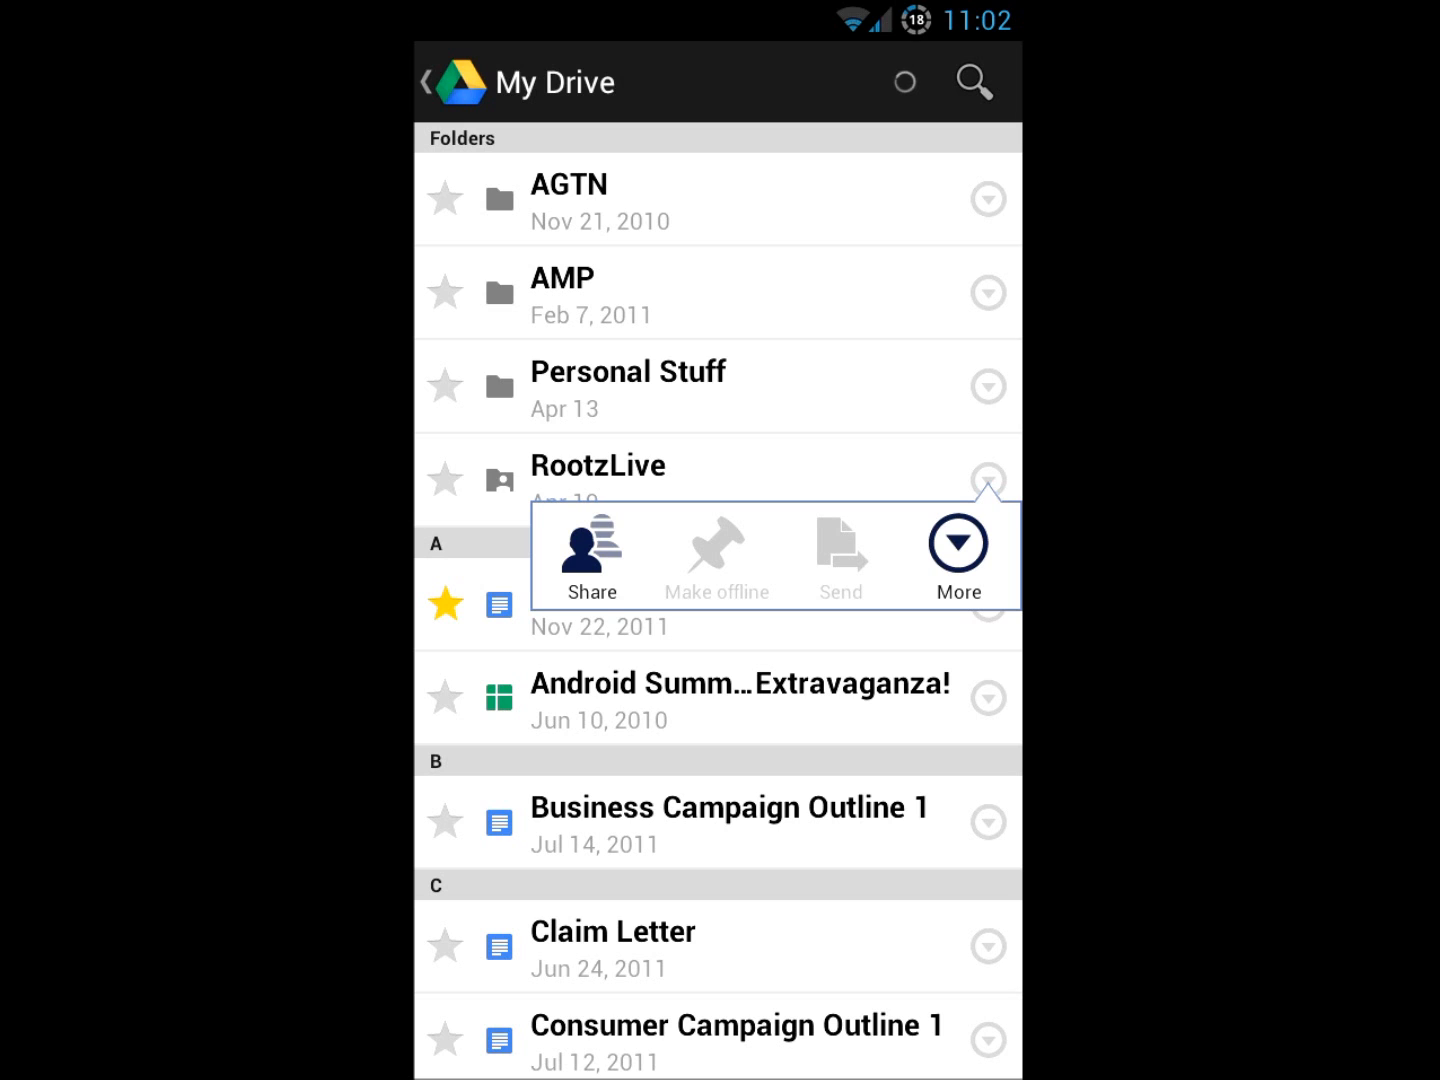
{"action": "left_click", "coordinate": [956, 542]}
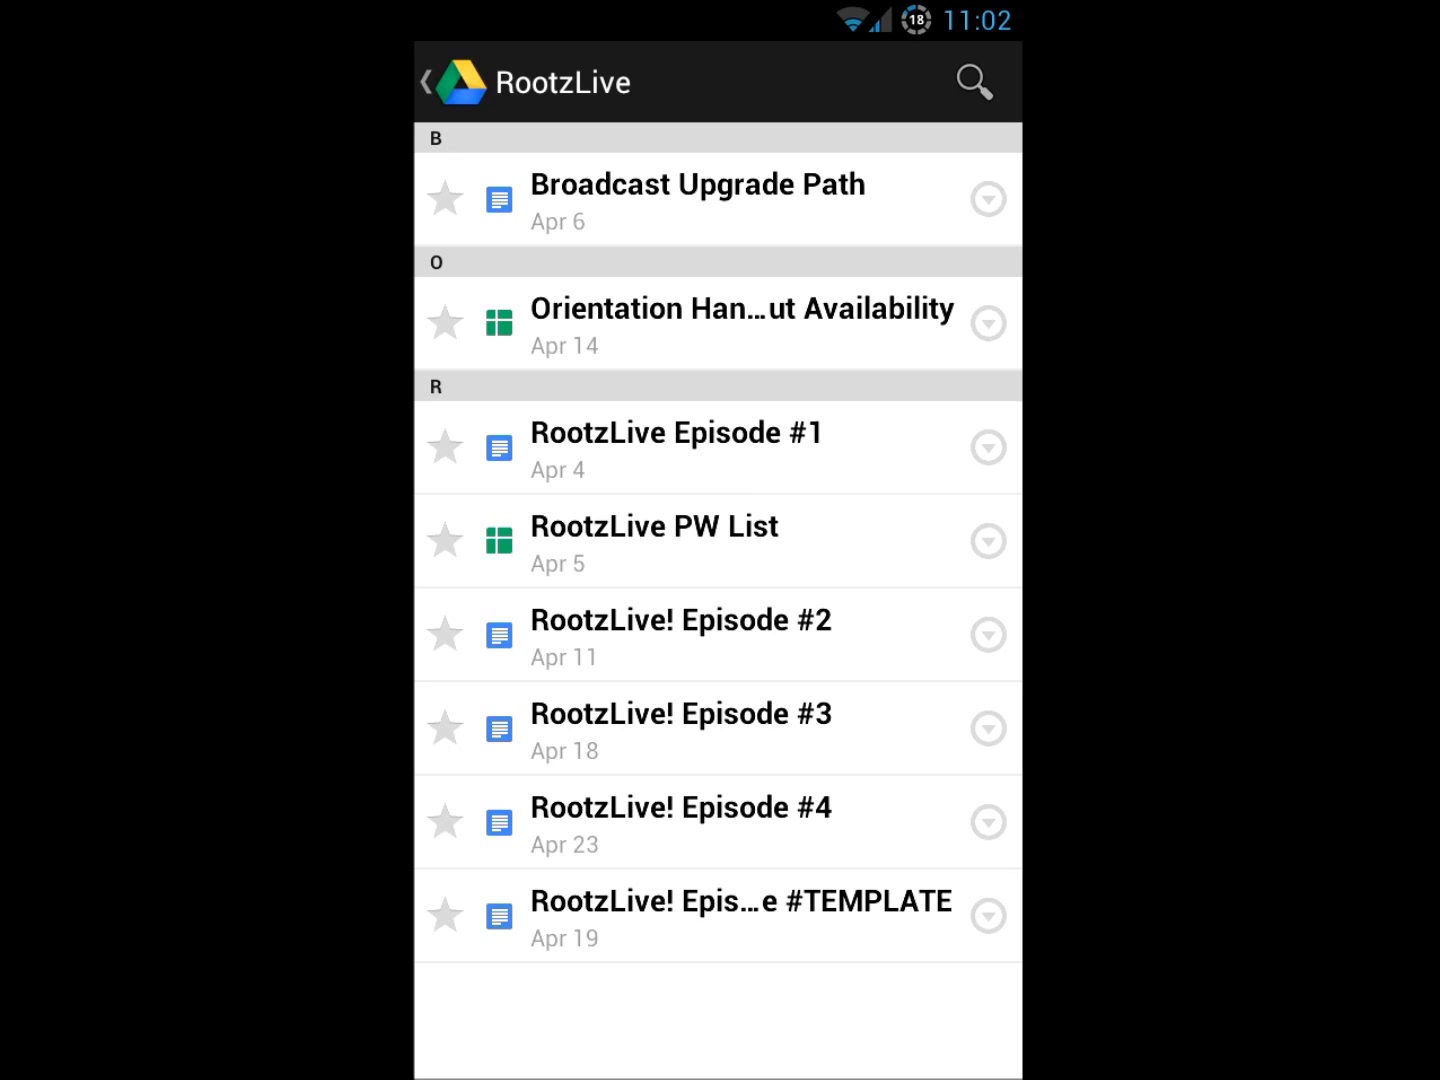
Read through the RootzLive Episode #1 document, then back out to the Drive home screen
{"action": "left_click", "coordinate": [676, 448]}
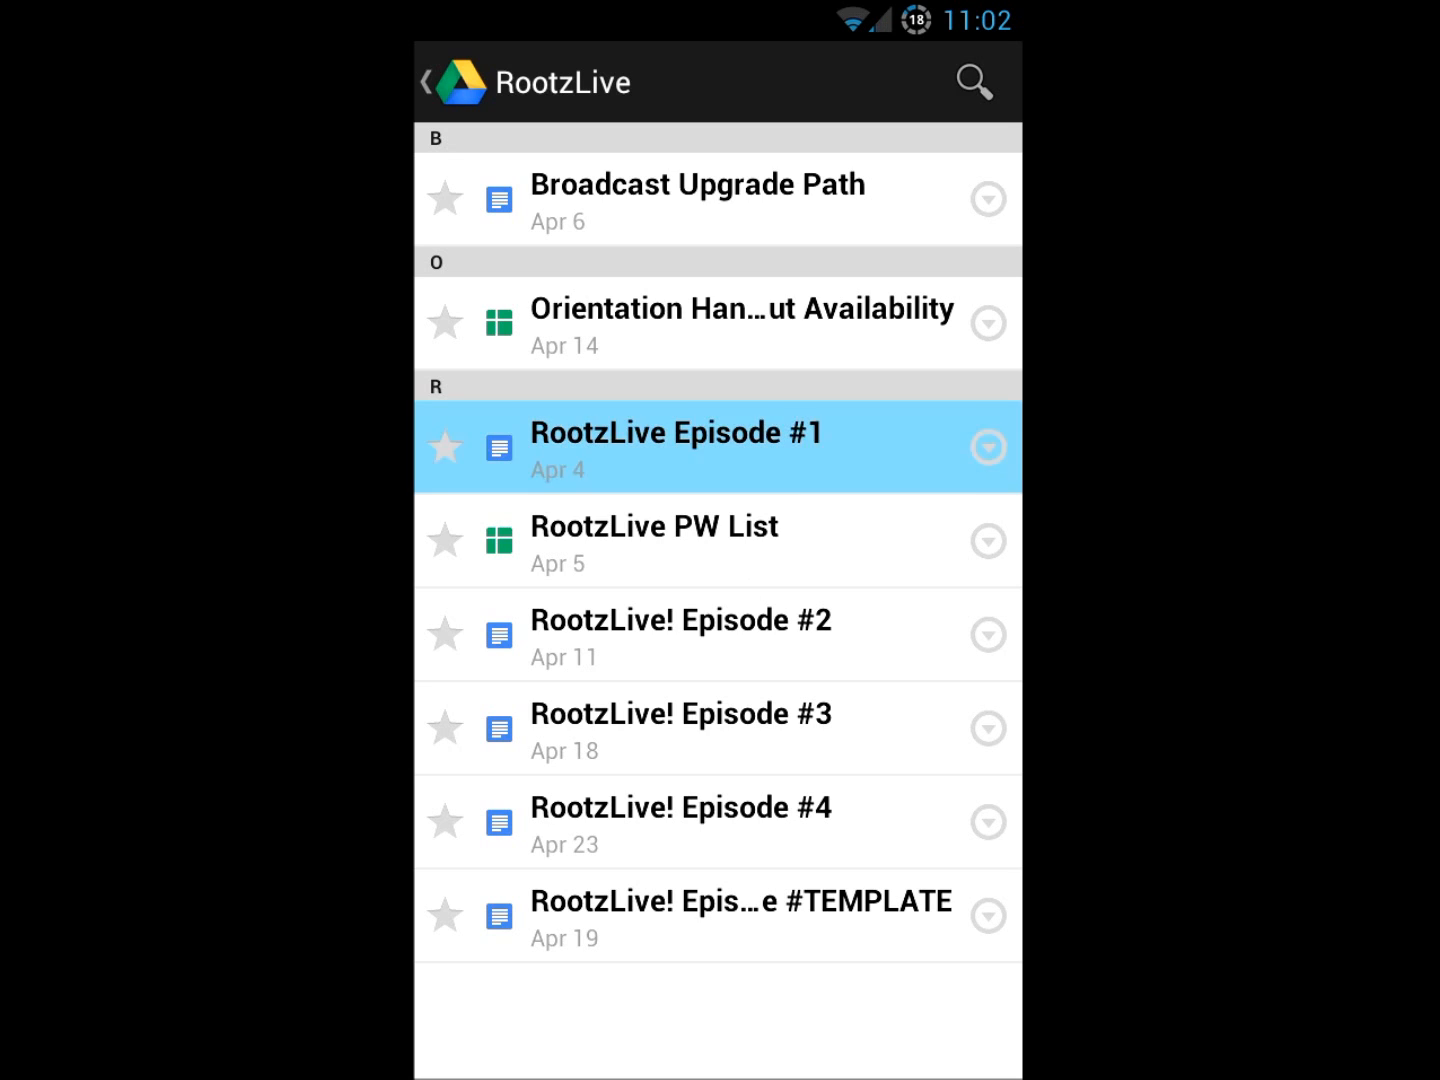
{"action": "left_click", "coordinate": [676, 432]}
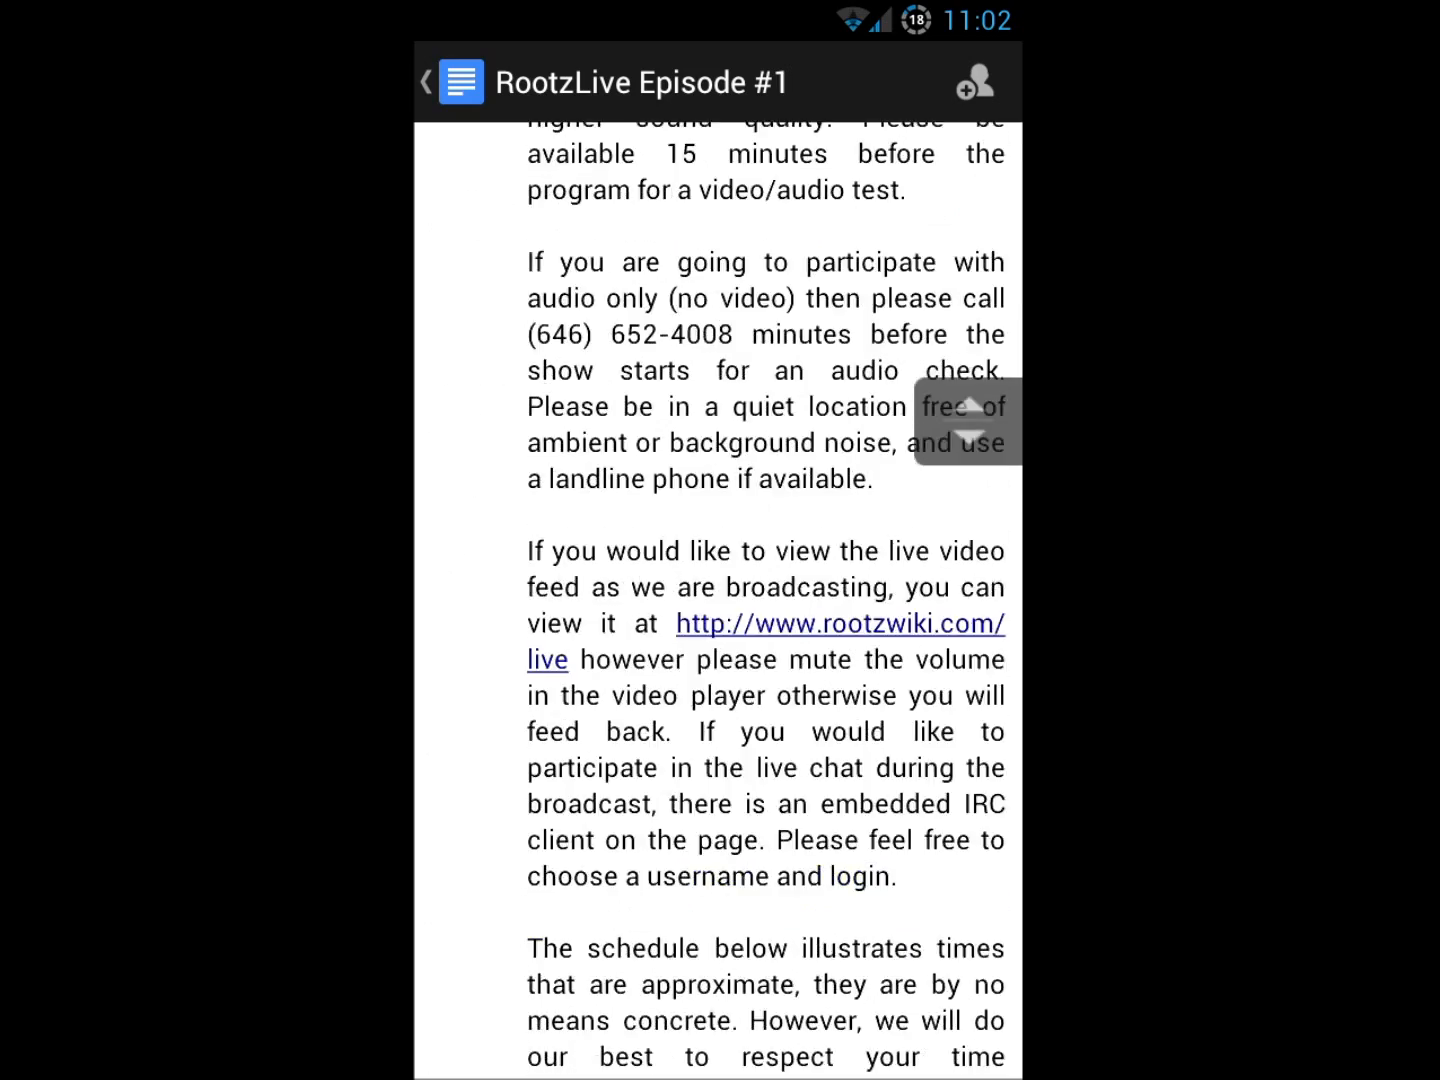
{"action": "scroll", "scroll_direction": "down", "scroll_amount": 3}
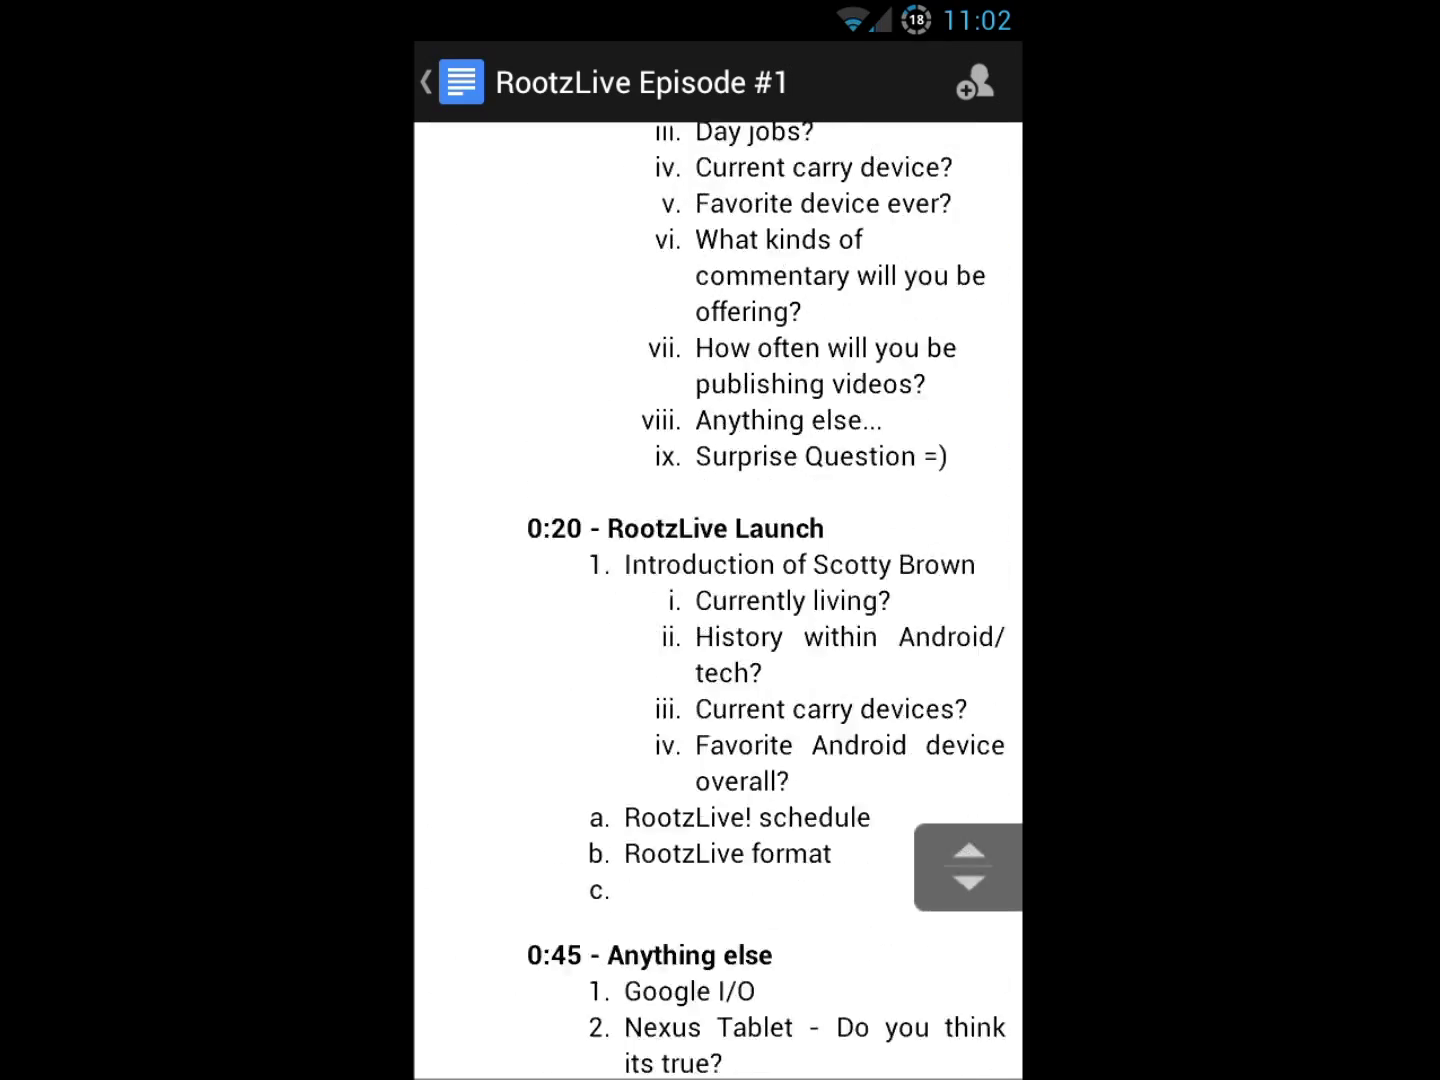
{"action": "left_click", "coordinate": [432, 82]}
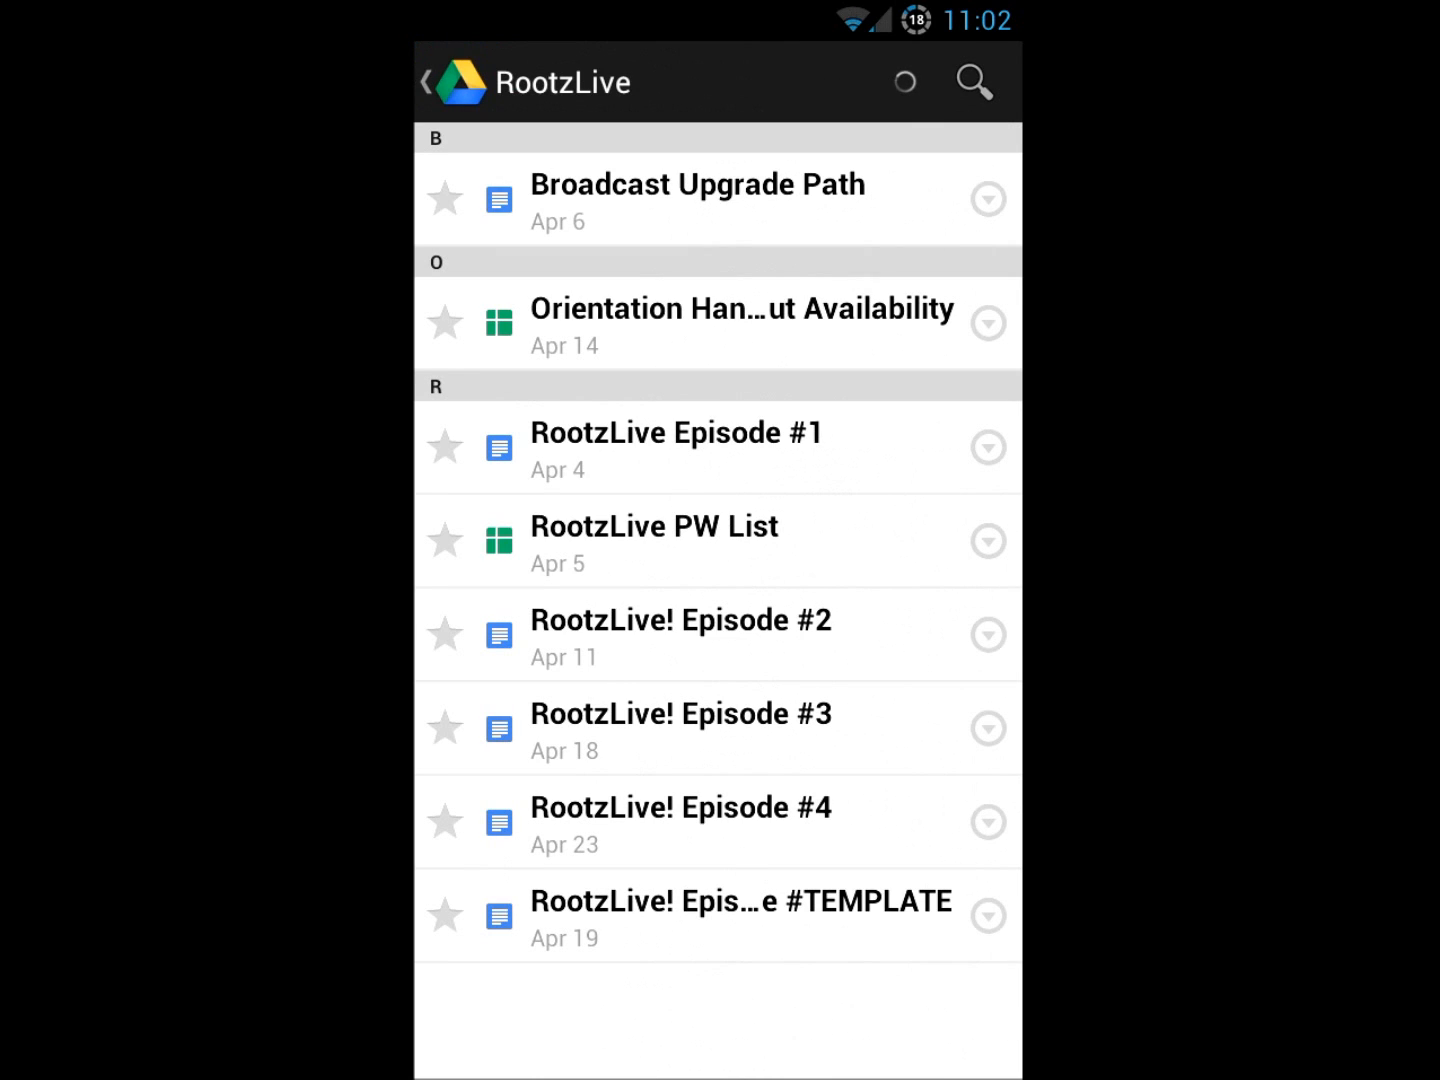
{"action": "left_click", "coordinate": [428, 82]}
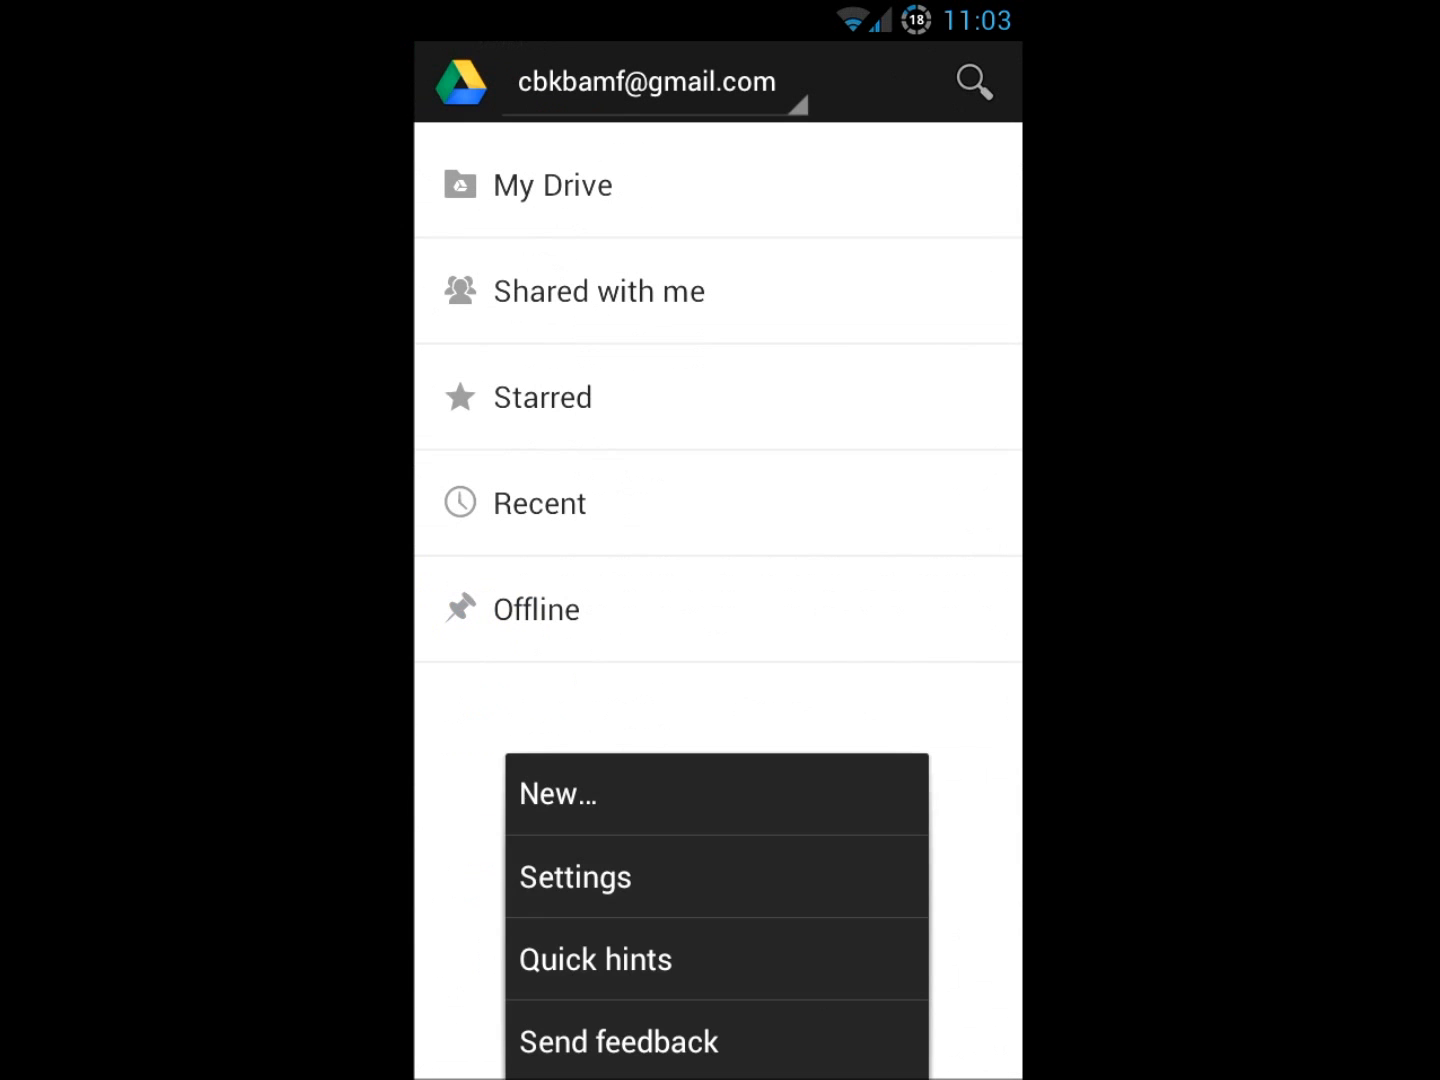
{"action": "left_click", "coordinate": [576, 876]}
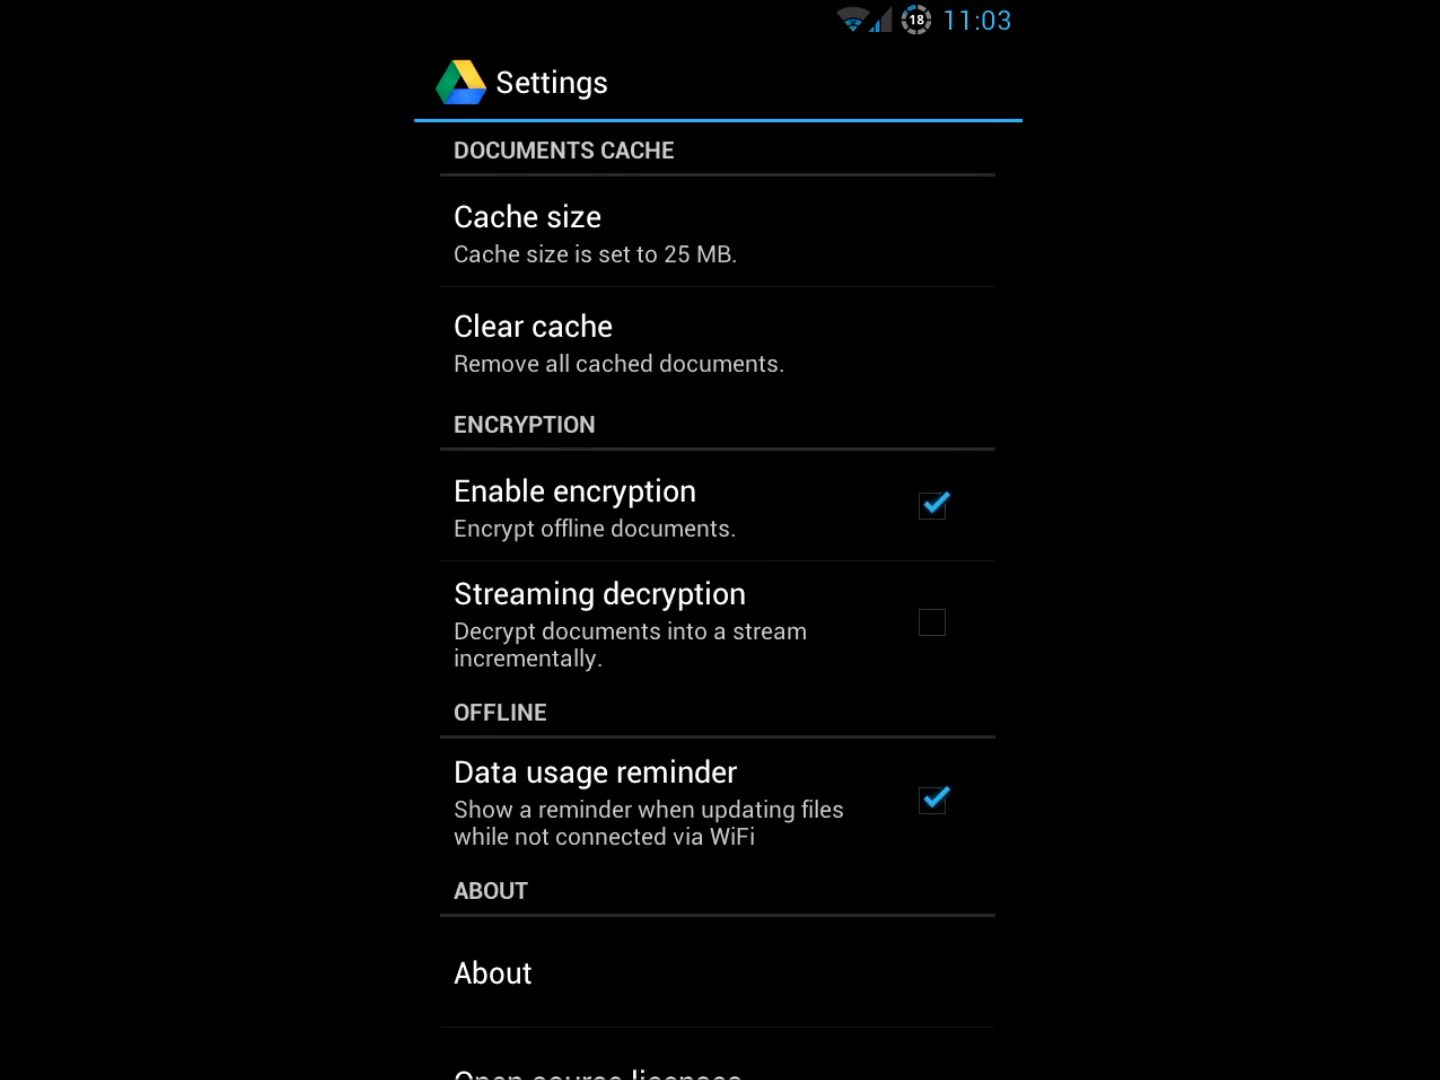
{"action": "scroll", "scroll_direction": "down", "scroll_amount": 3}
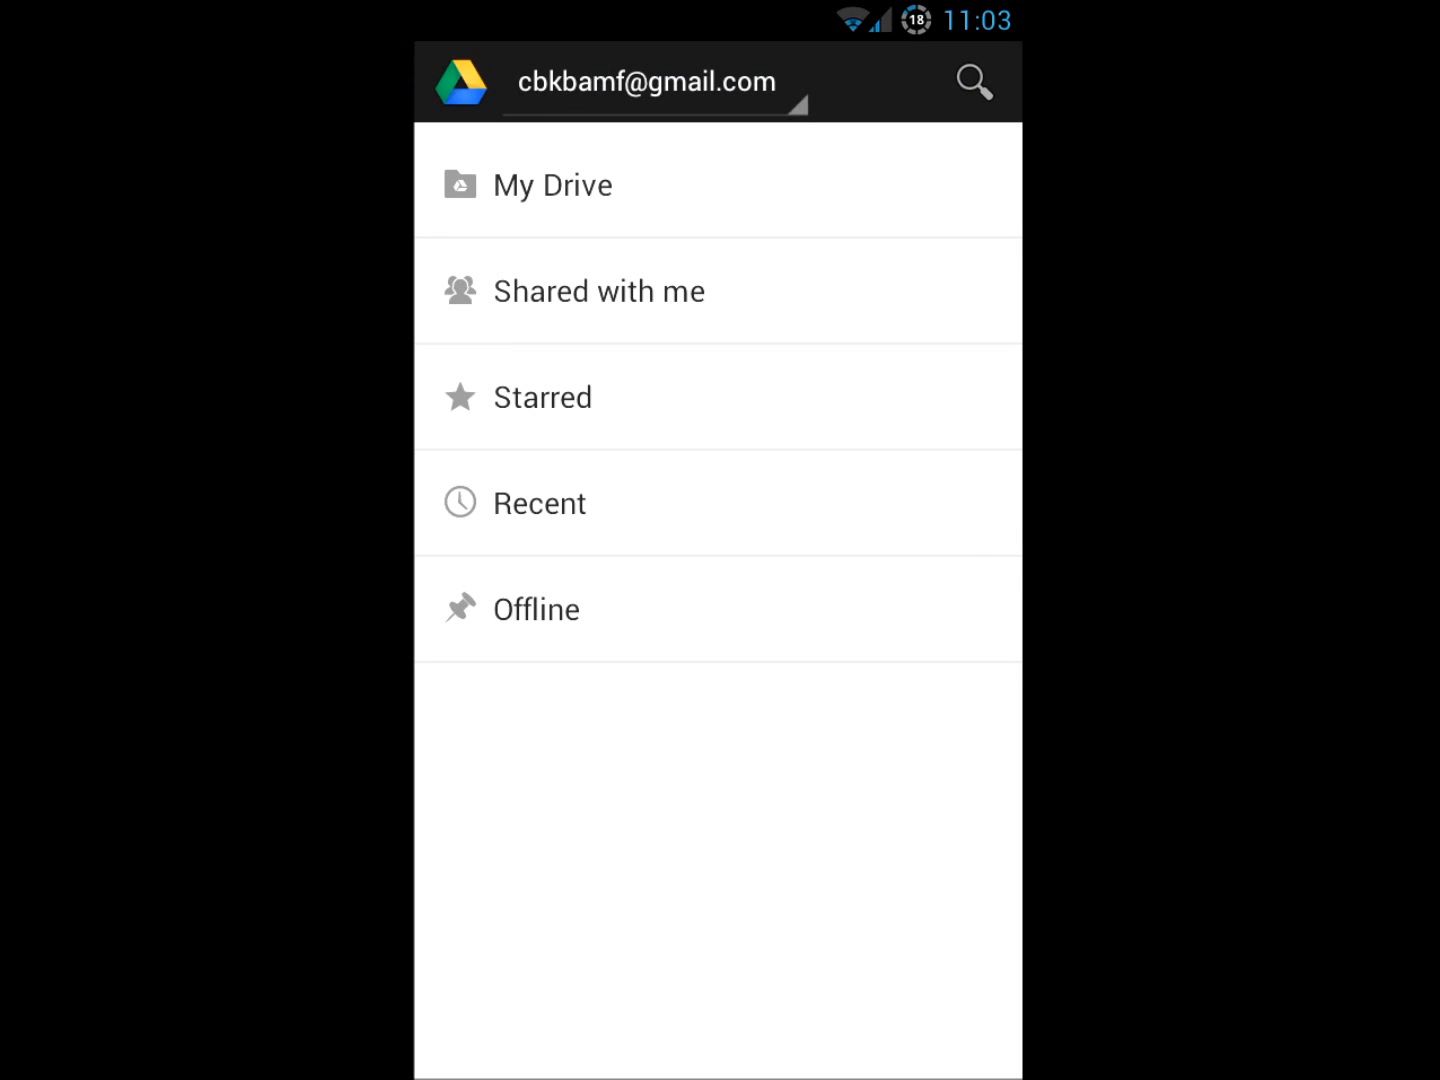
{"action": "left_click", "coordinate": [600, 292]}
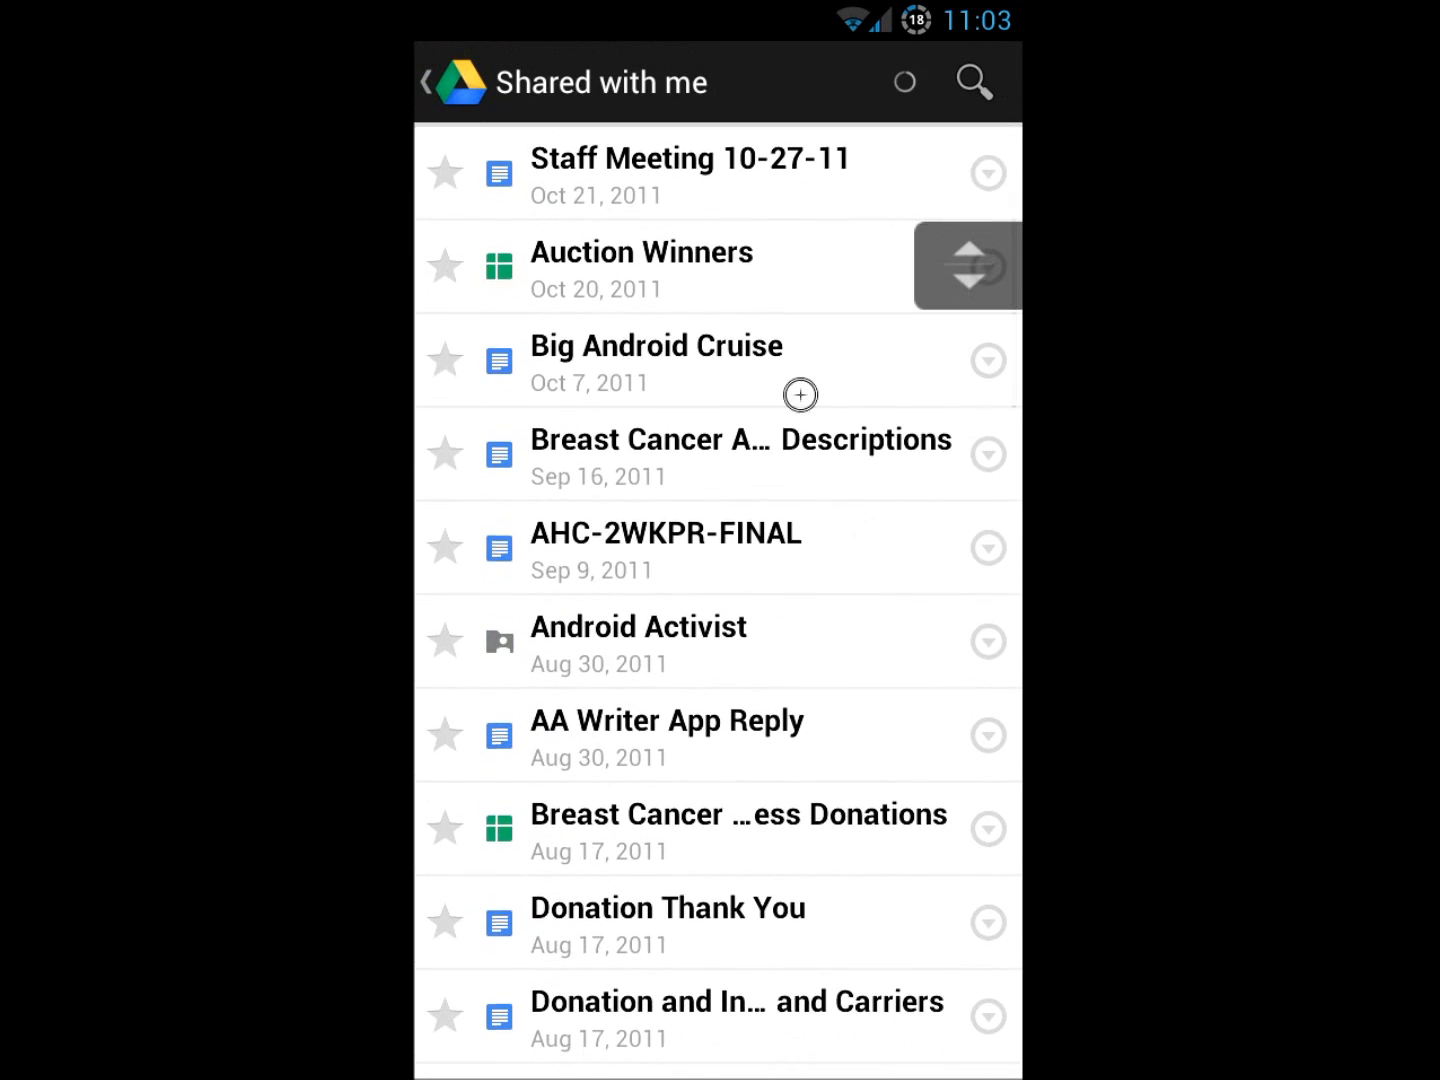
{"action": "left_click", "coordinate": [432, 82]}
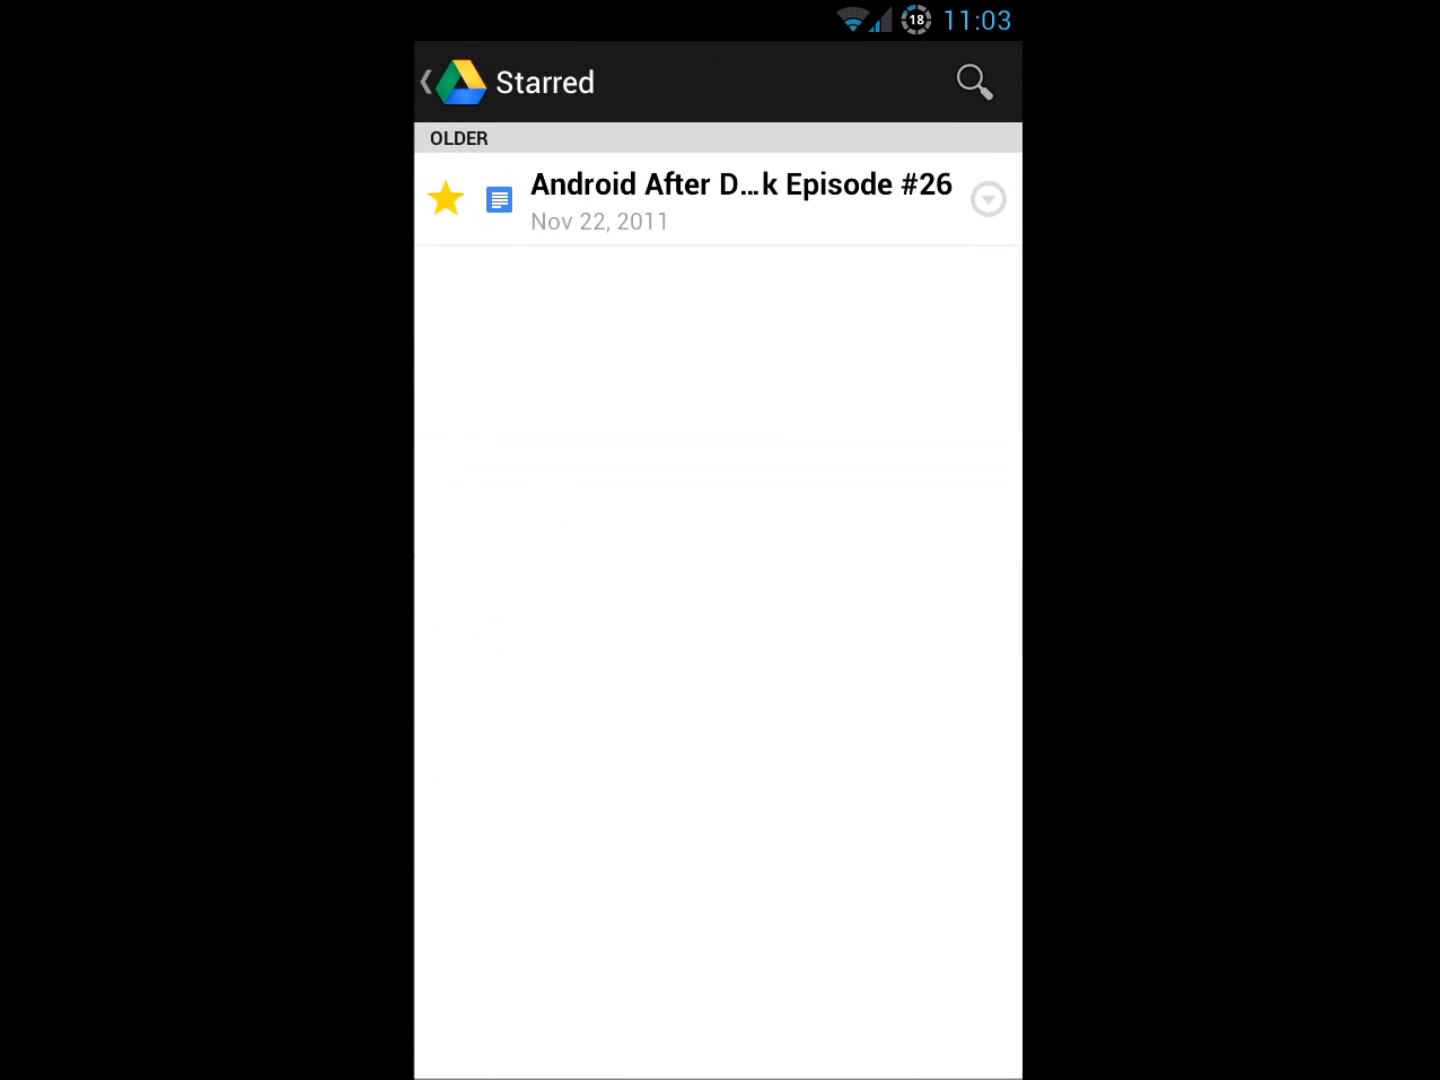
{"action": "left_click", "coordinate": [462, 82]}
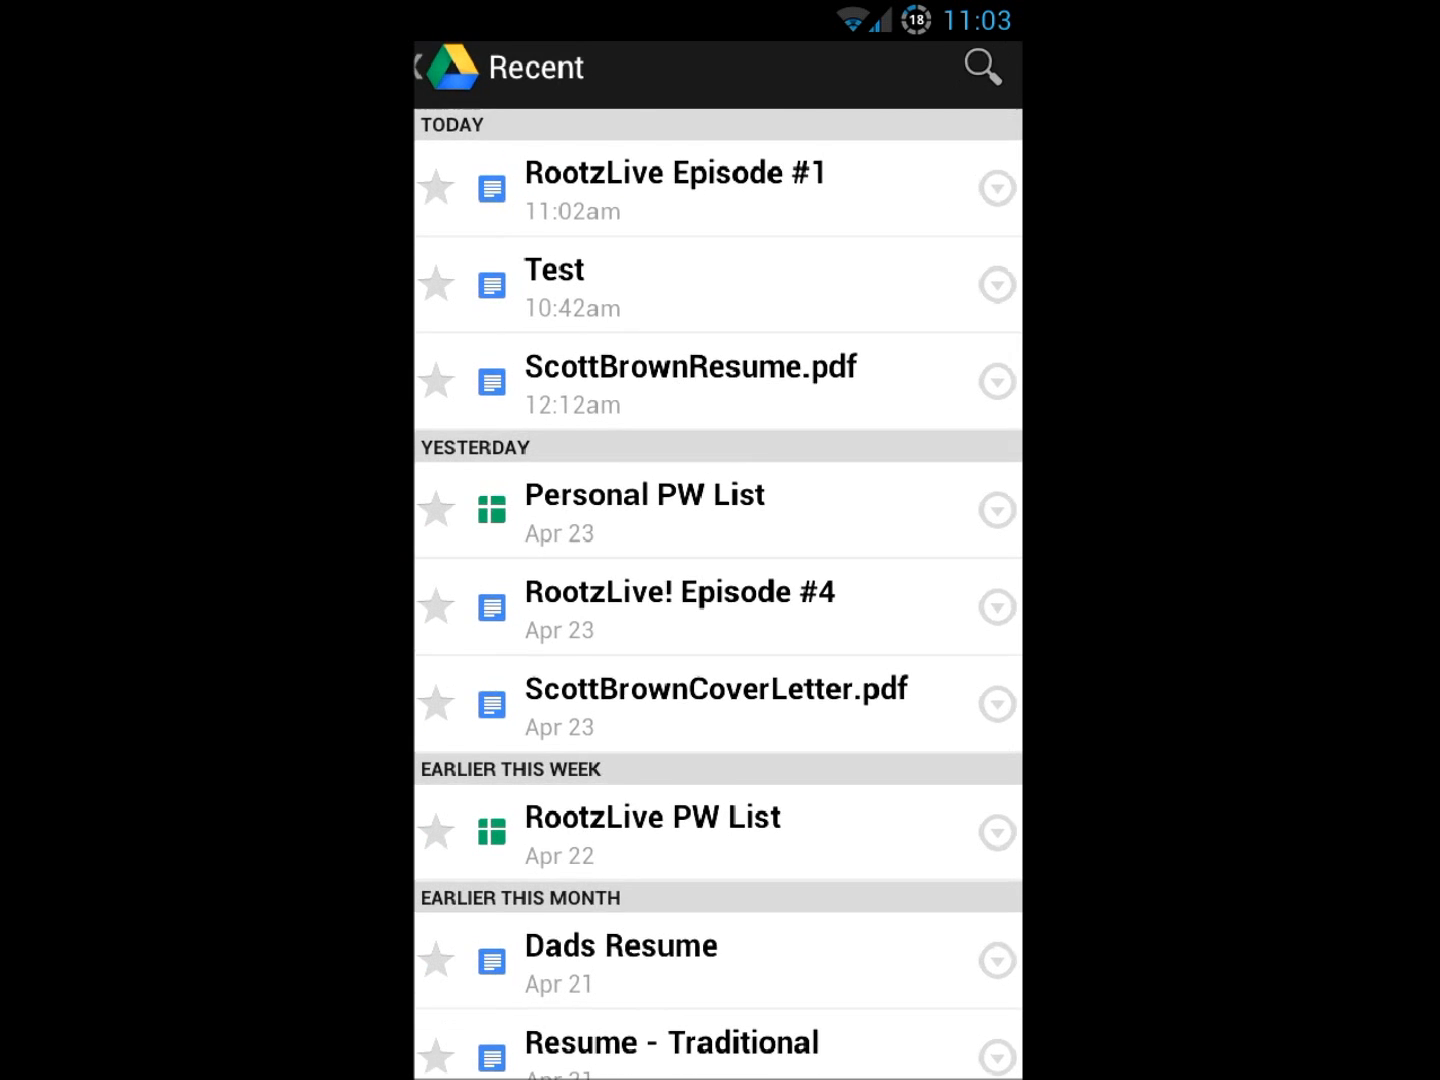
{"action": "left_click", "coordinate": [460, 68]}
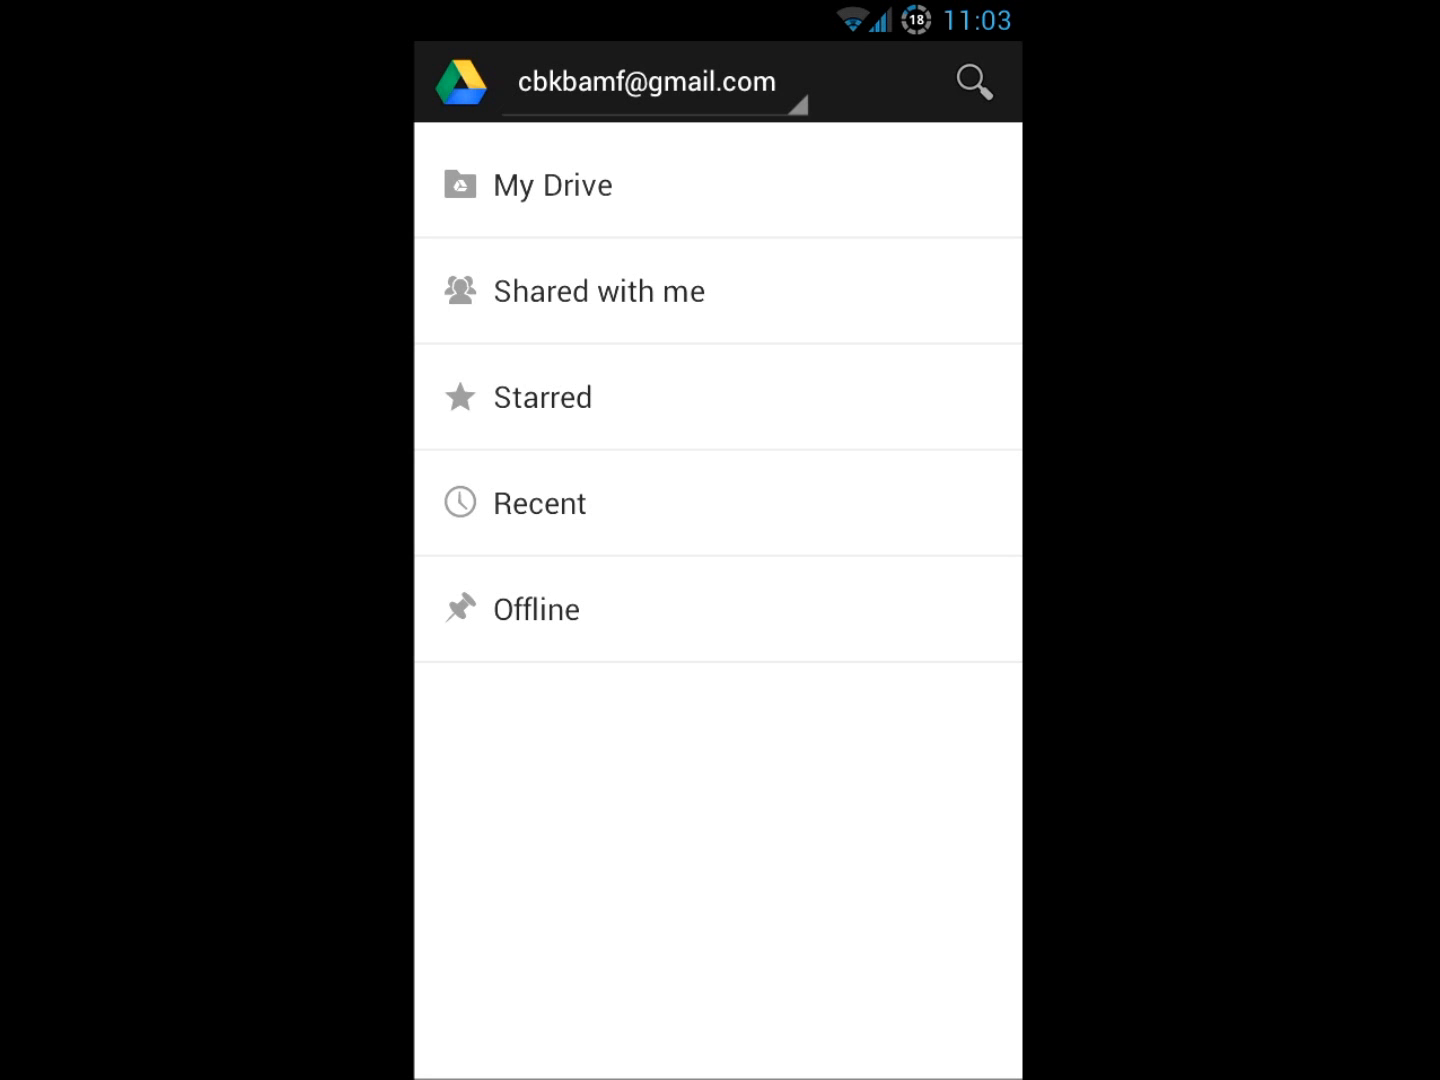
{"action": "left_click", "coordinate": [552, 184]}
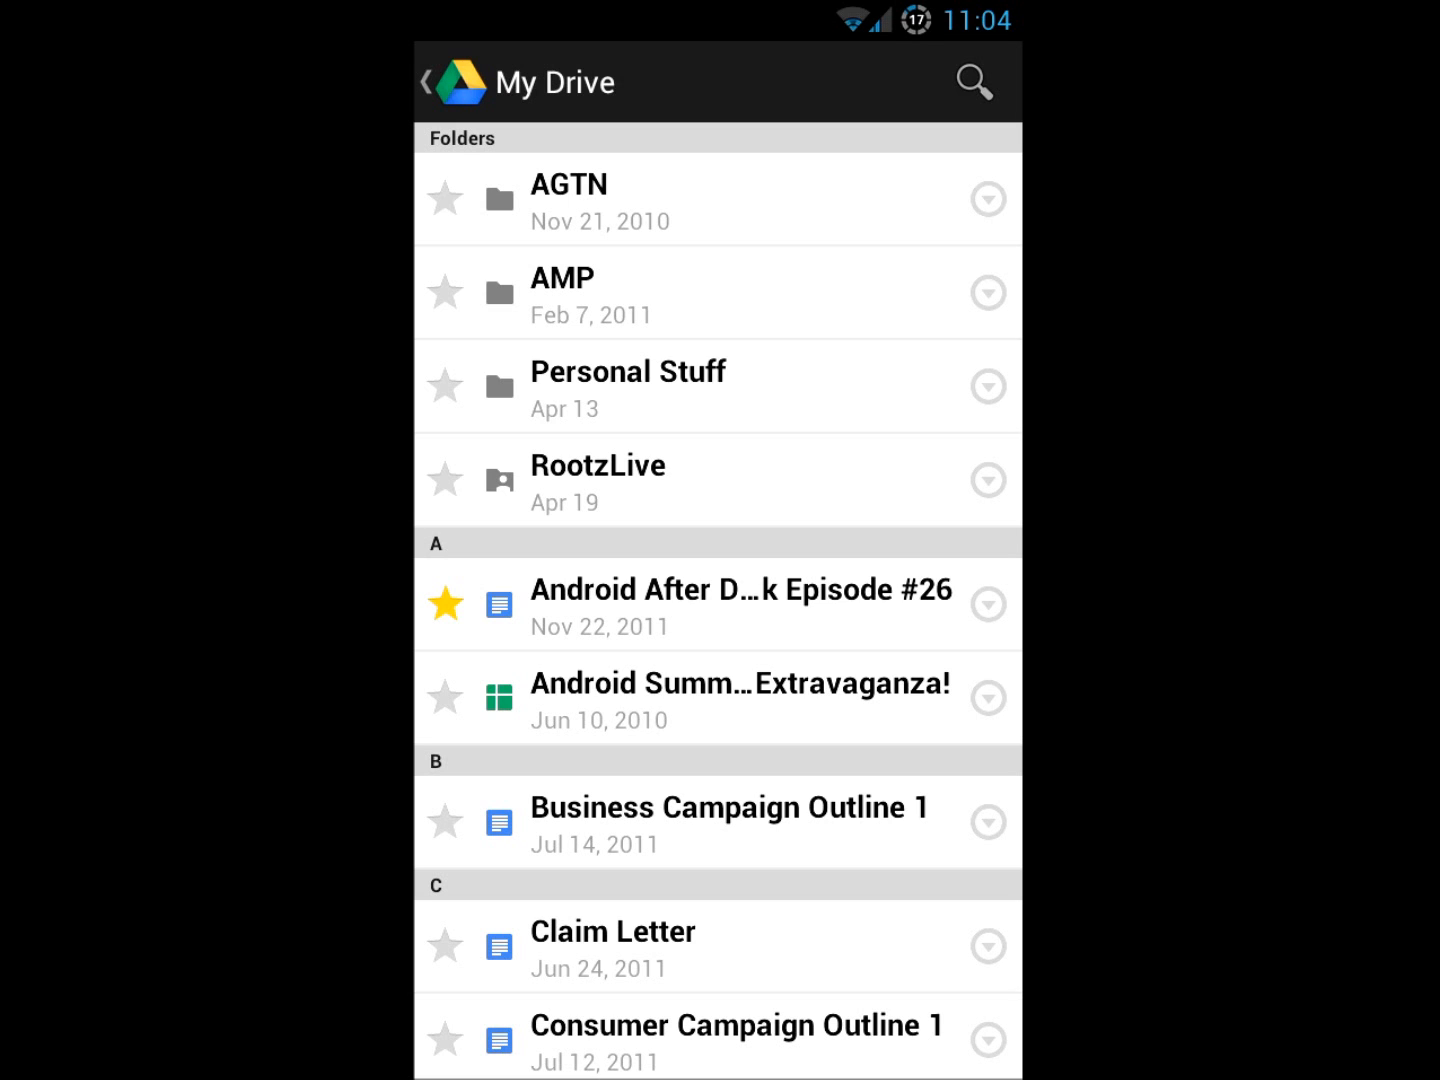
Scroll through My Drive's documents and go back to the Drive home screen
{"action": "scroll", "scroll_direction": "down", "scroll_amount": 3}
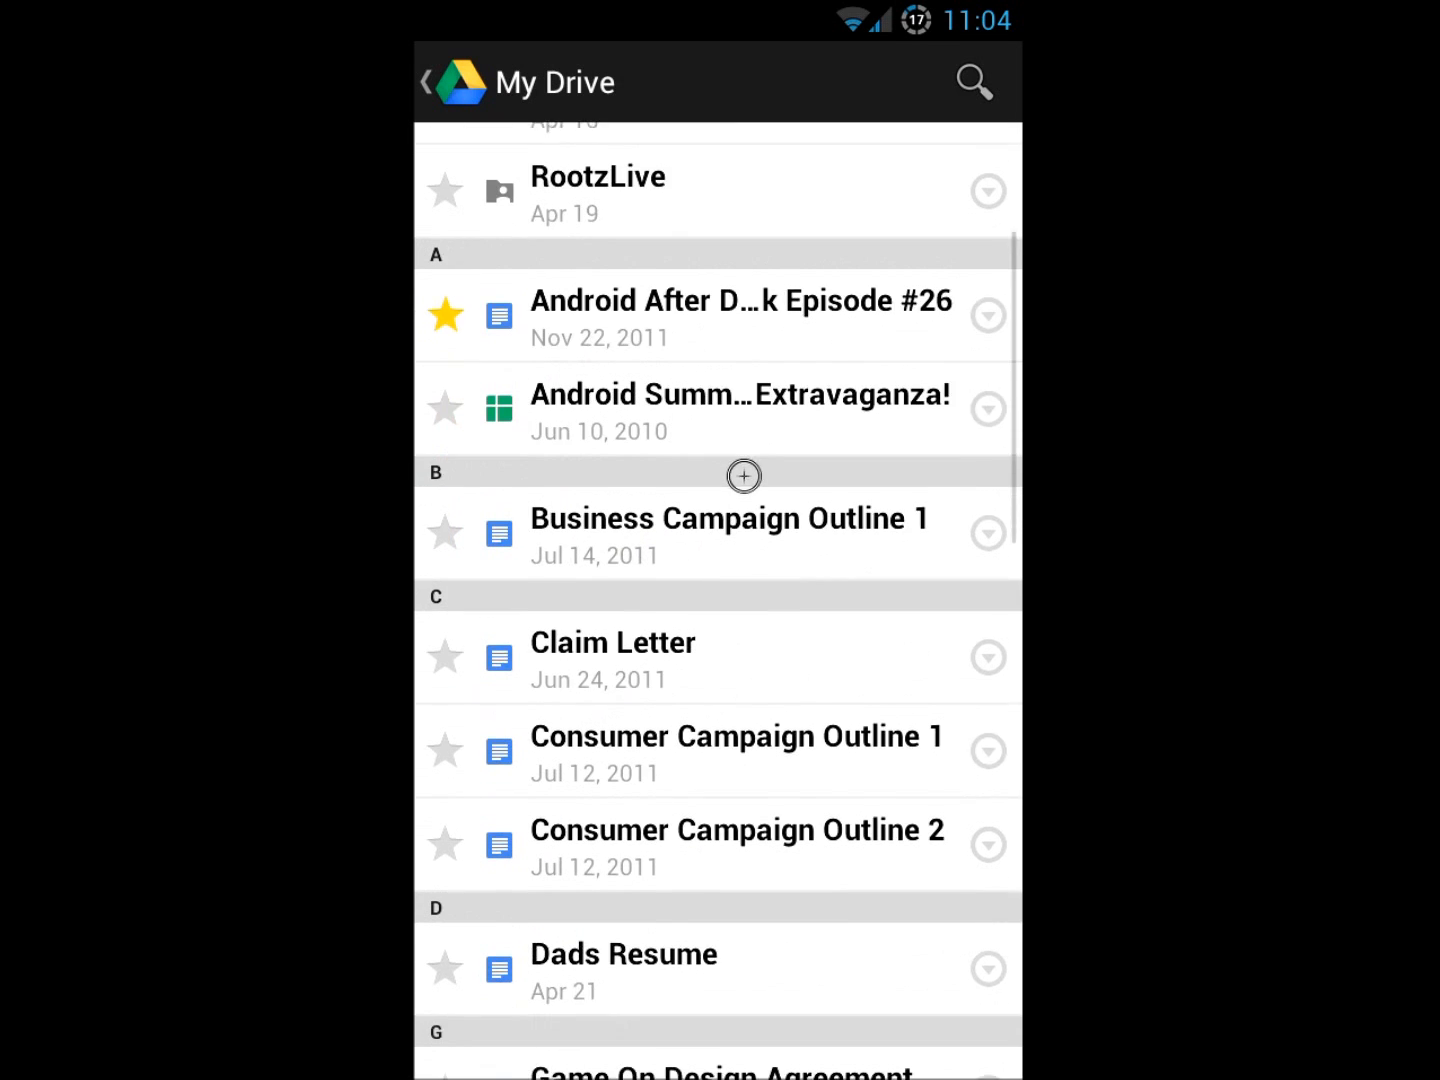
{"action": "scroll", "scroll_direction": "down", "scroll_amount": 3}
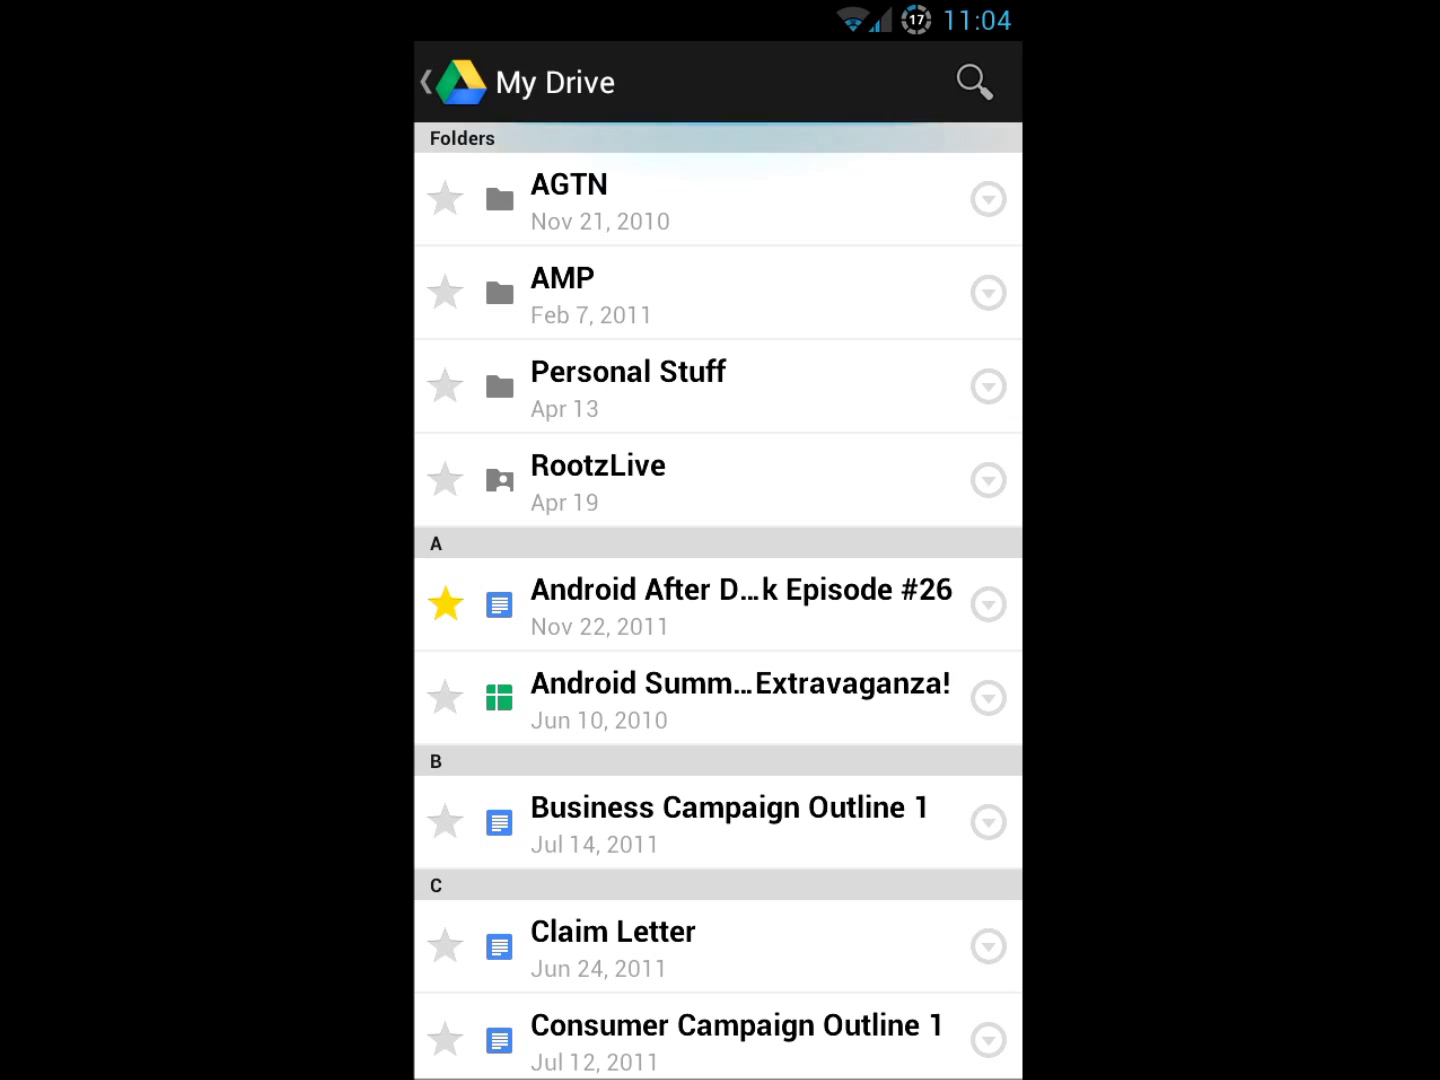
{"action": "left_click", "coordinate": [436, 82]}
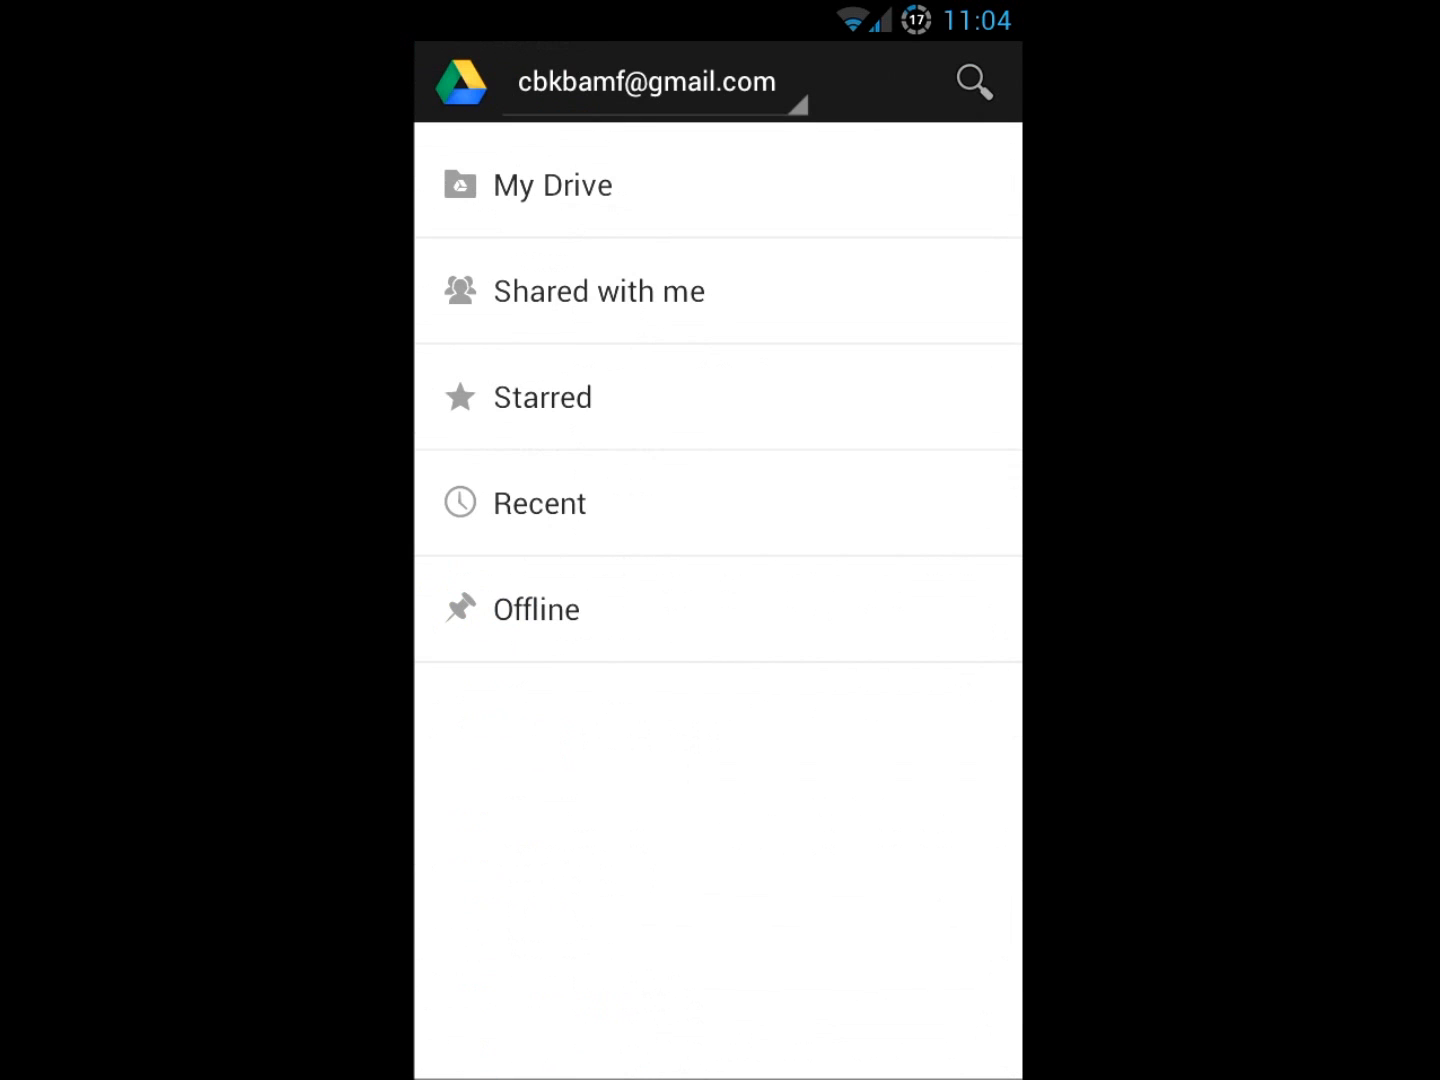